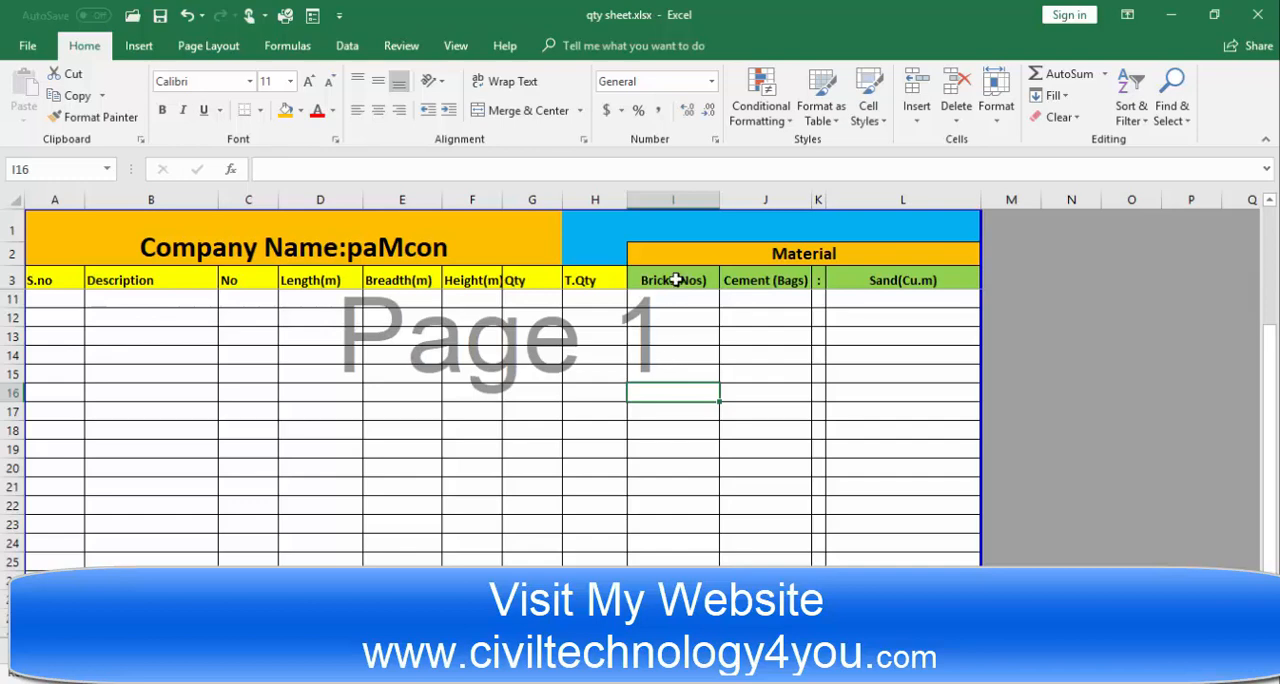
Step: Review the Bricks, Cement and Sand headings and the total quantity formula in H27
click(672, 280)
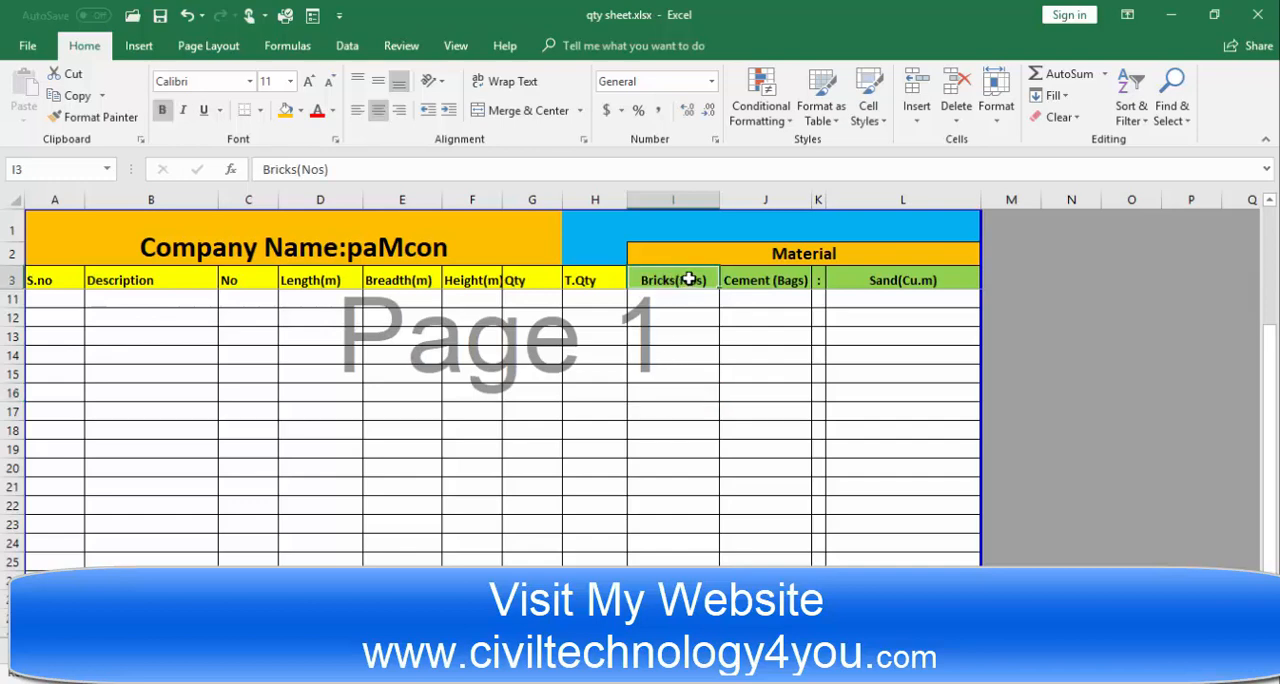
click(902, 280)
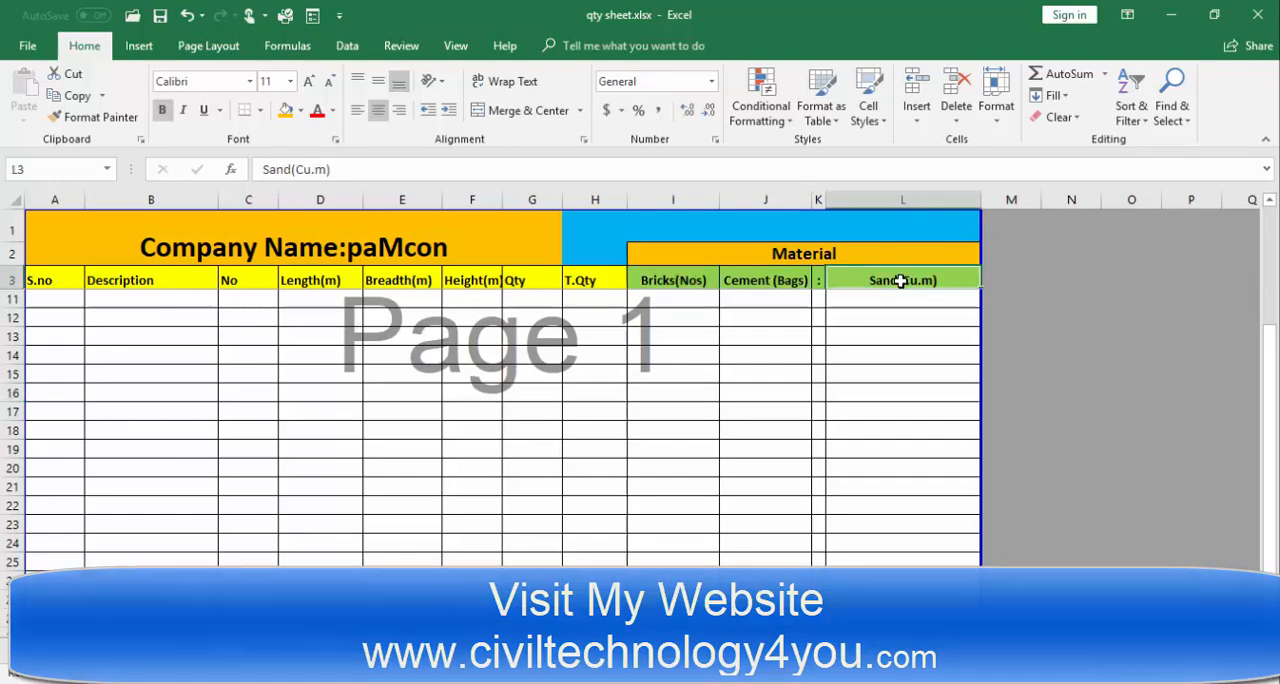
click(672, 225)
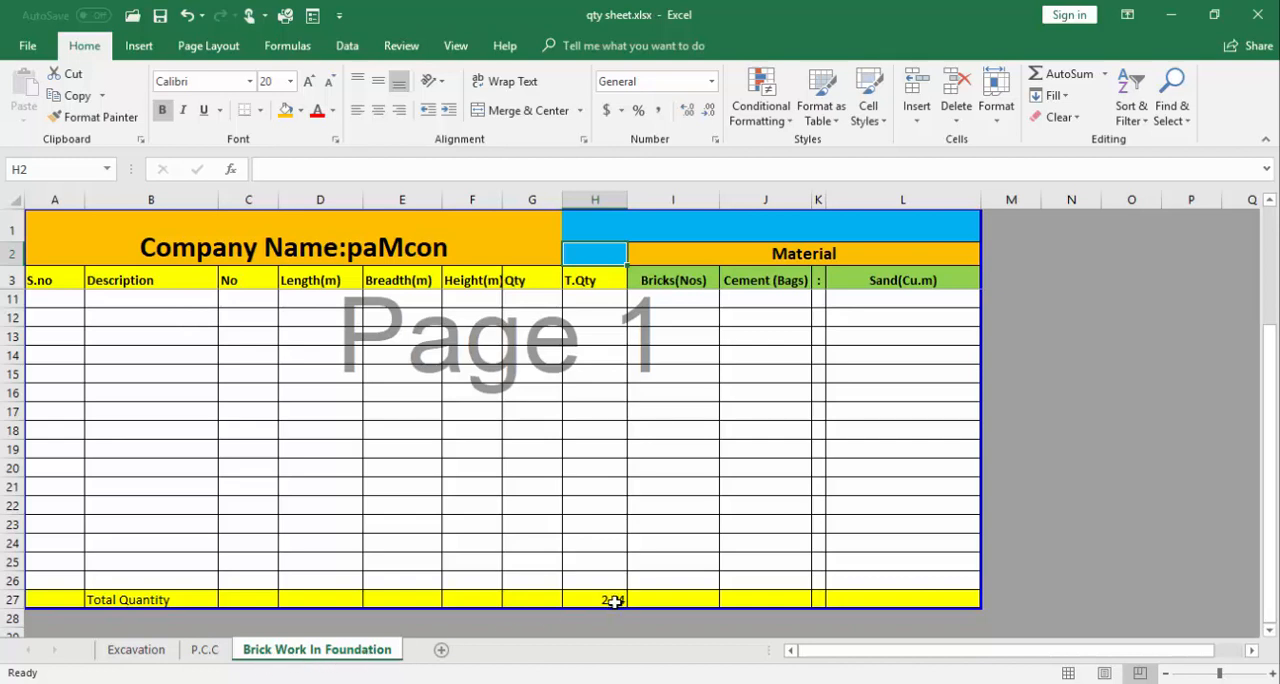
click(594, 599)
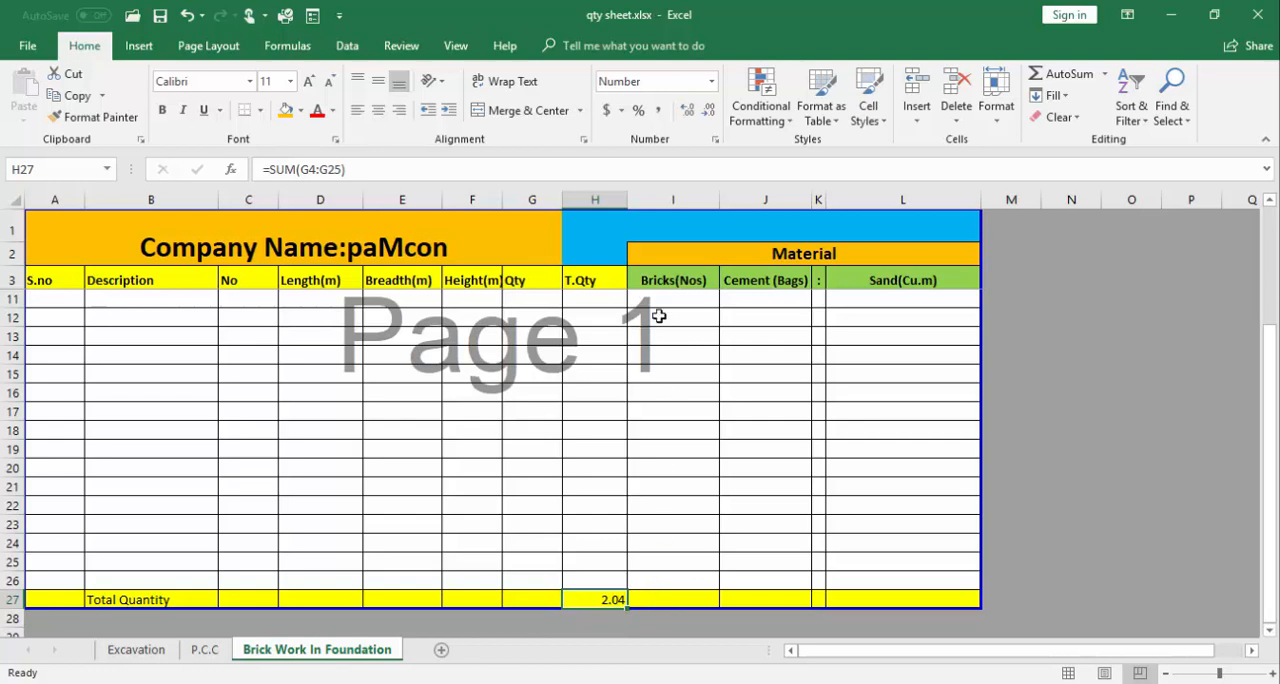
click(673, 279)
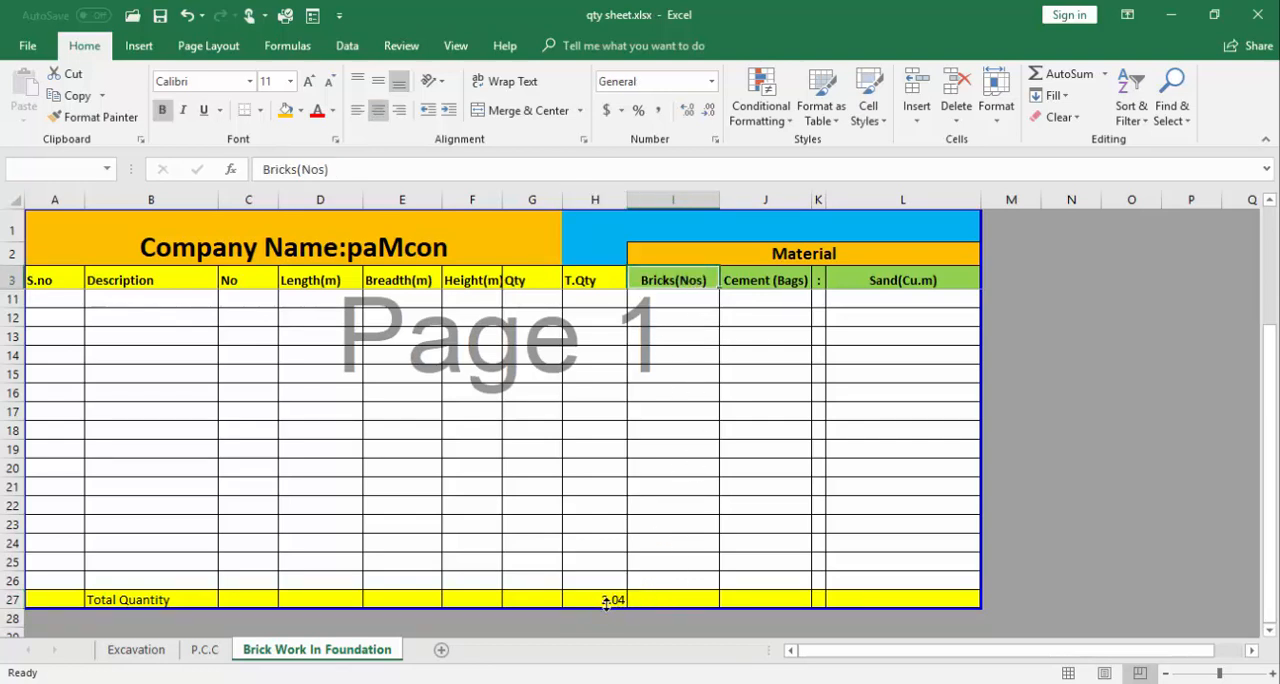
click(765, 279)
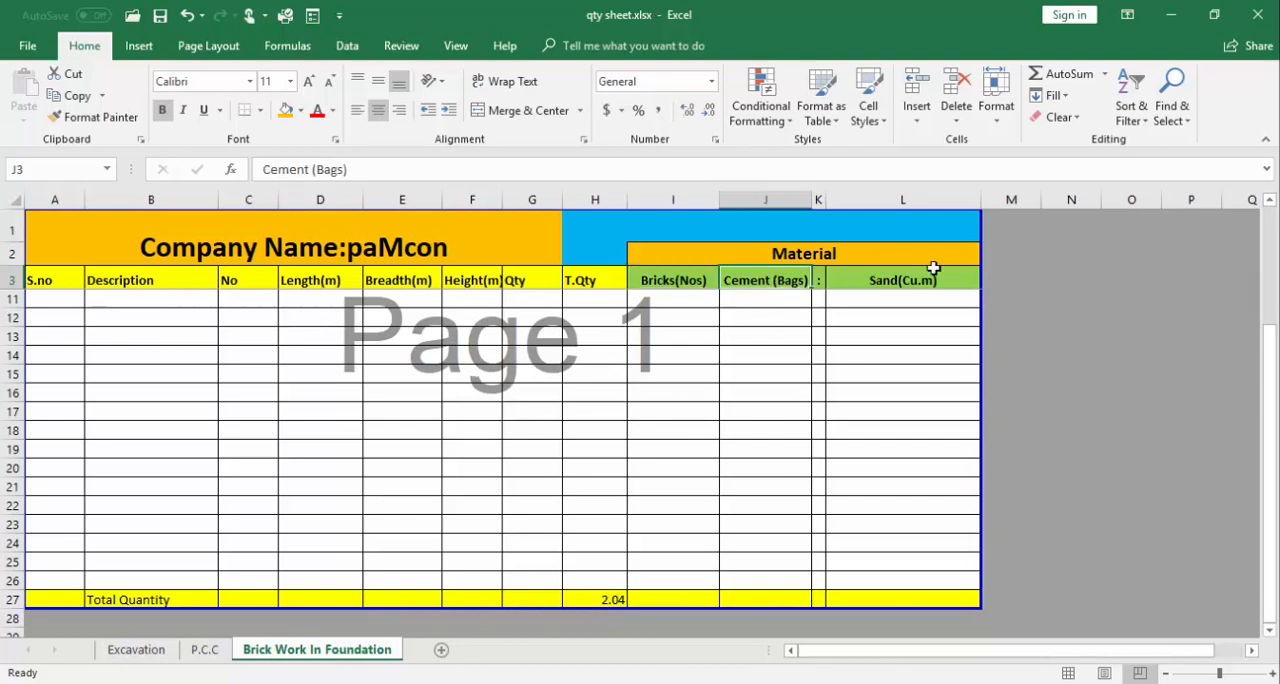
click(902, 279)
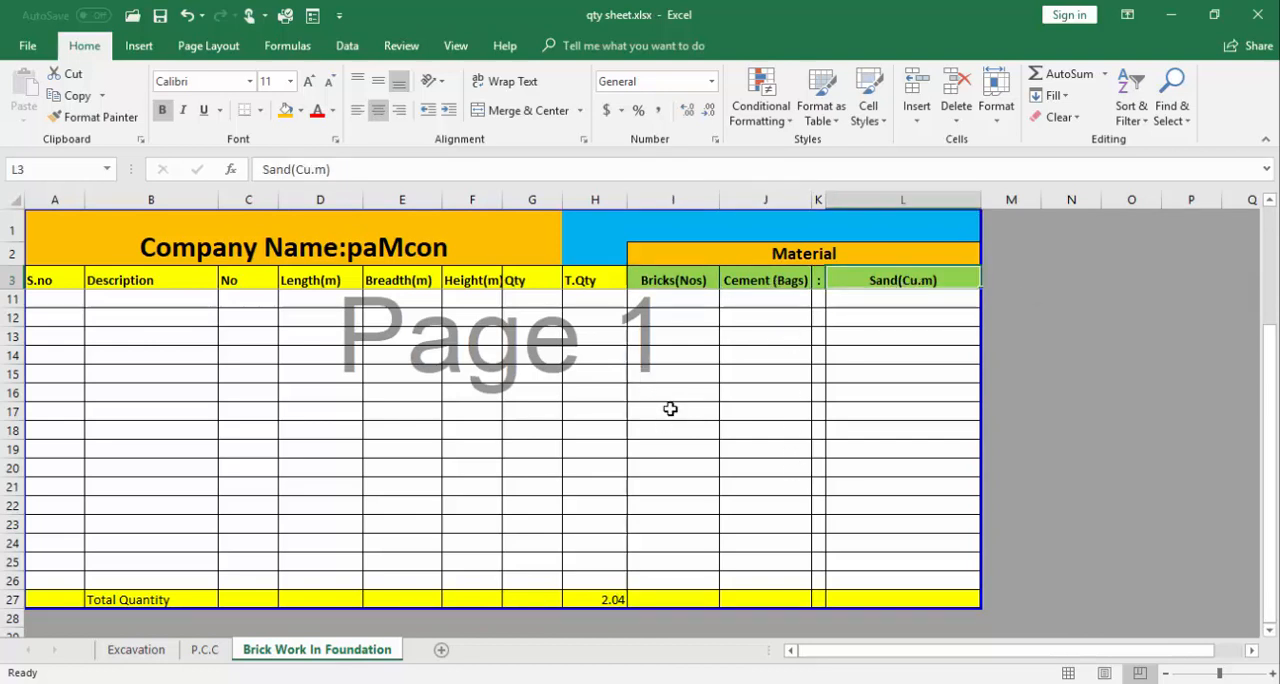
mouse_move(676, 552)
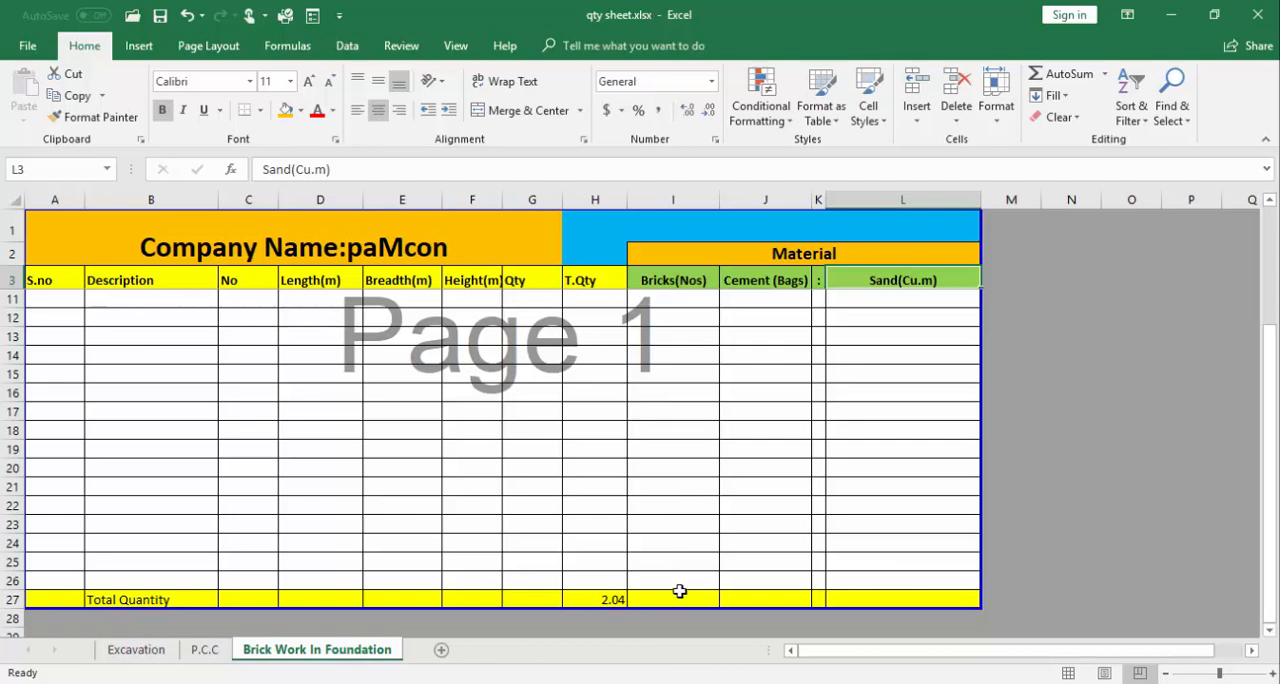
mouse_move(625, 599)
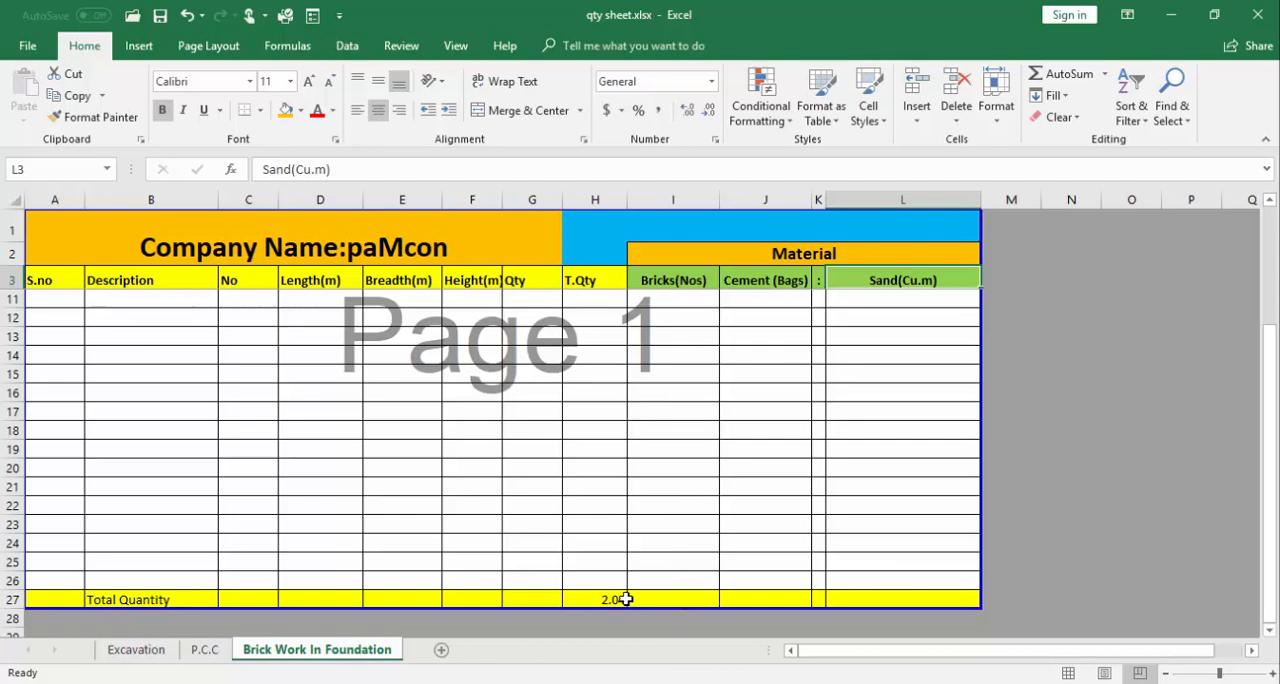
Step: Enter the bricks formula =H27*500 in I27 to give 1019.25
click(672, 599)
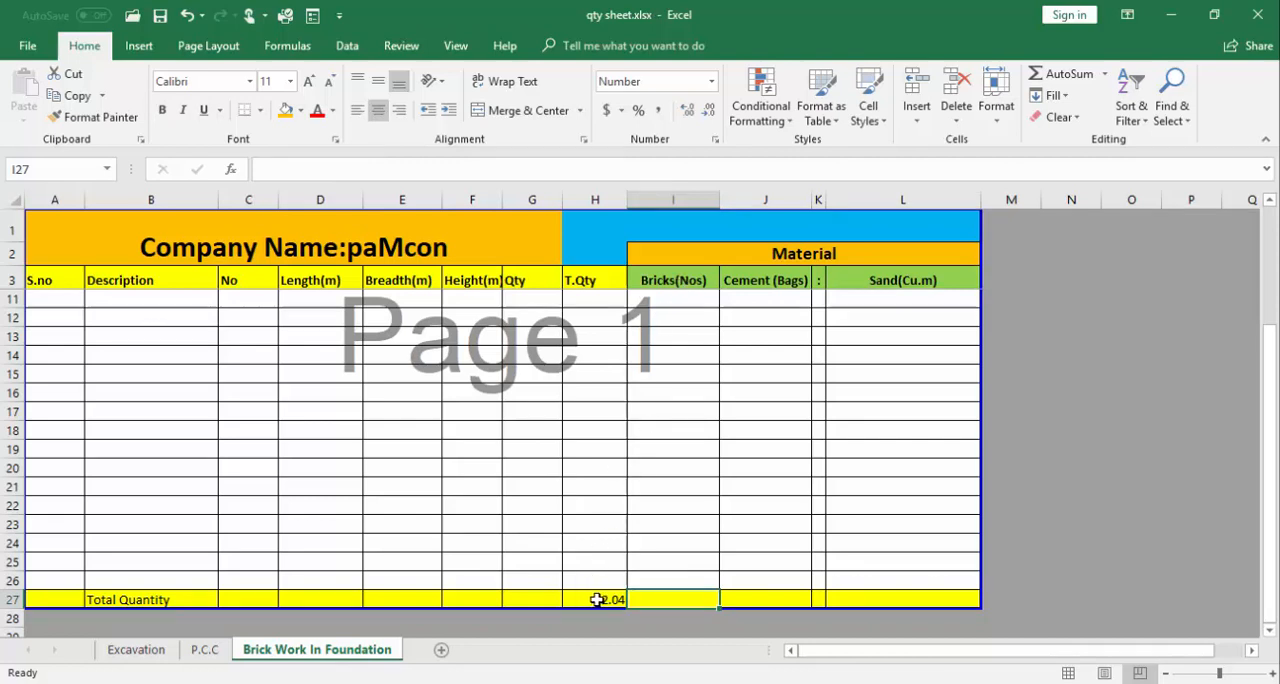
click(595, 599)
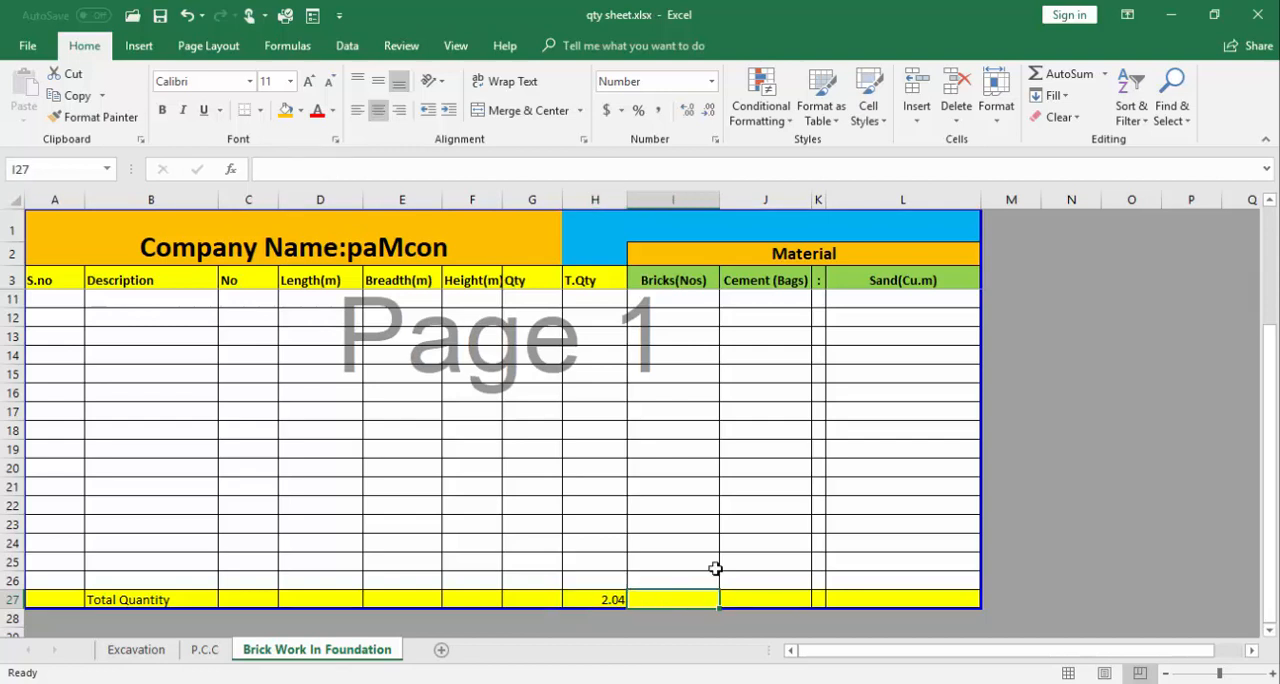
text(=H27)
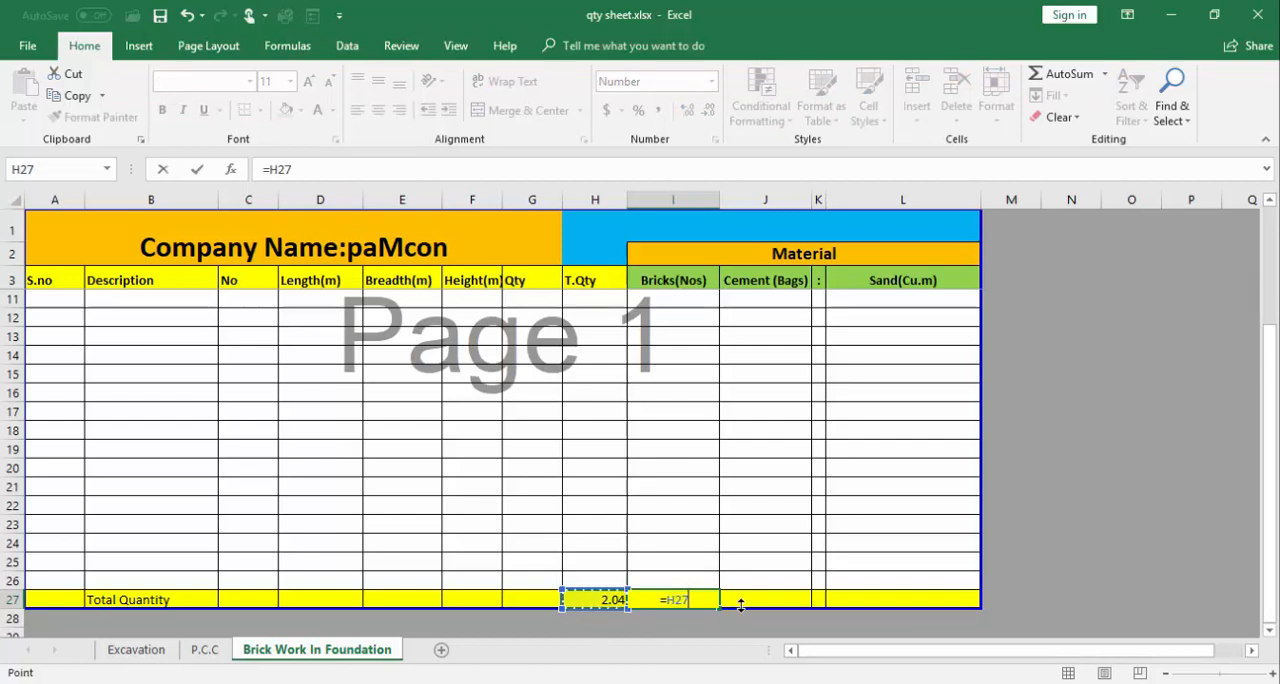
mouse_move(745, 585)
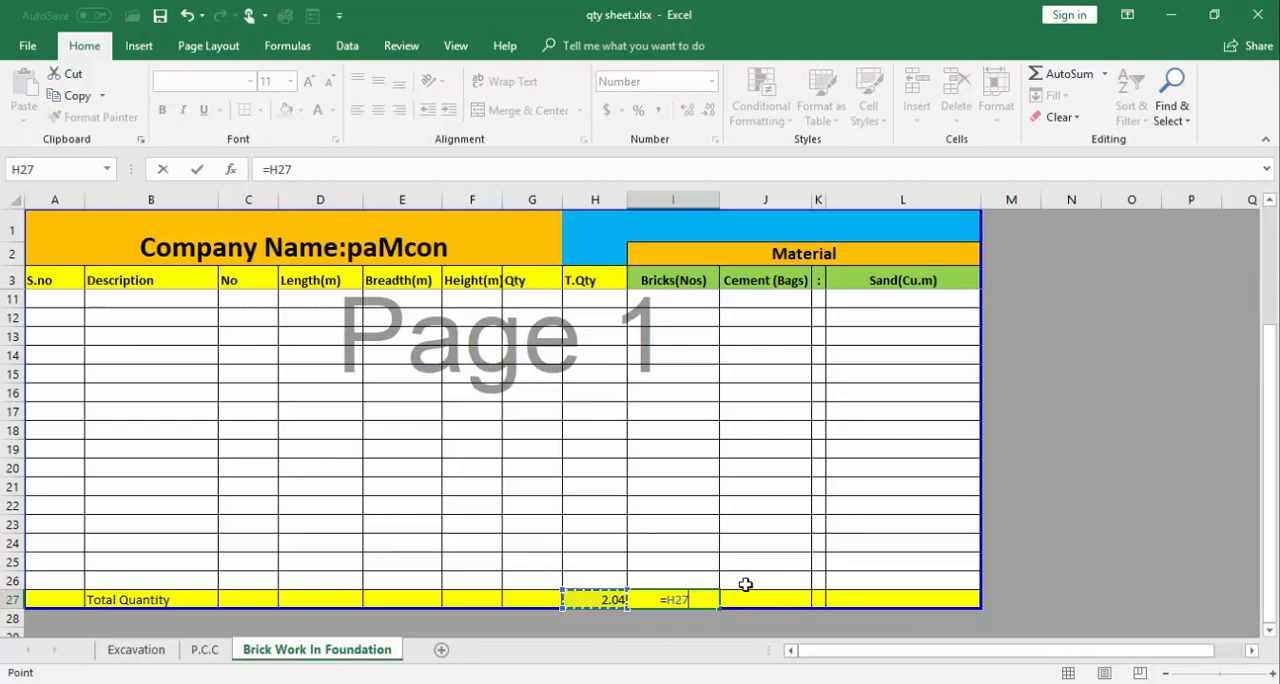
mouse_move(615, 648)
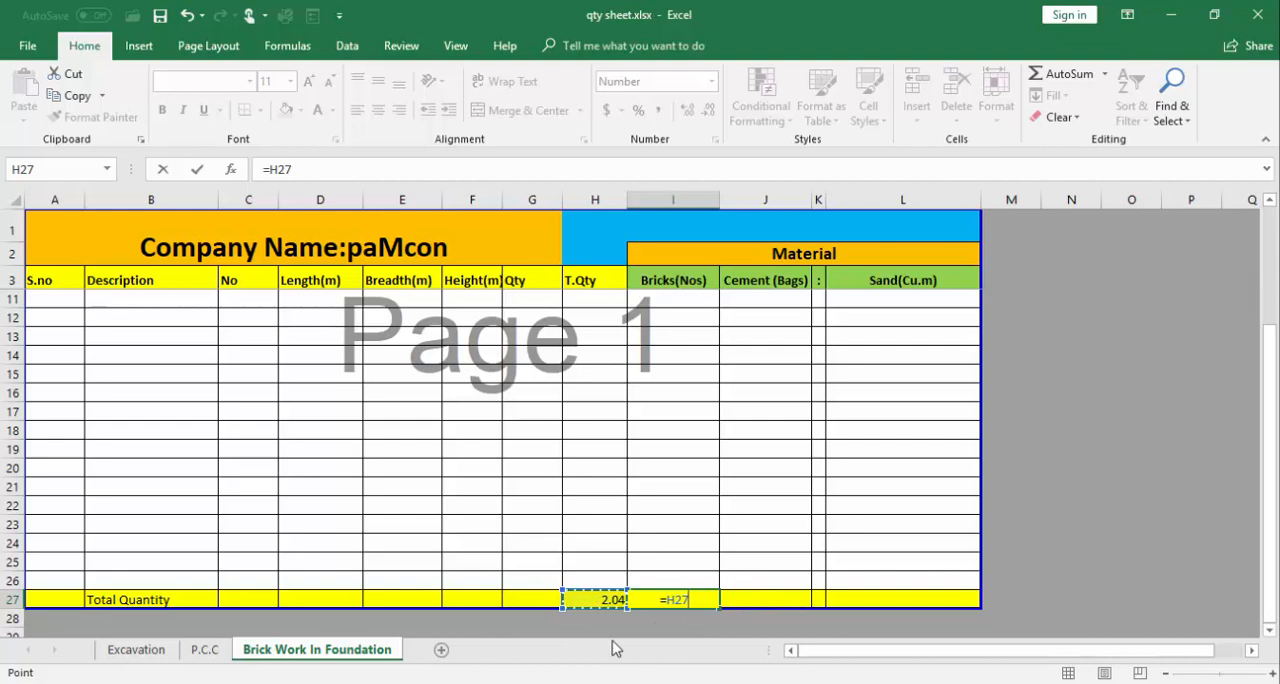
text(*5)
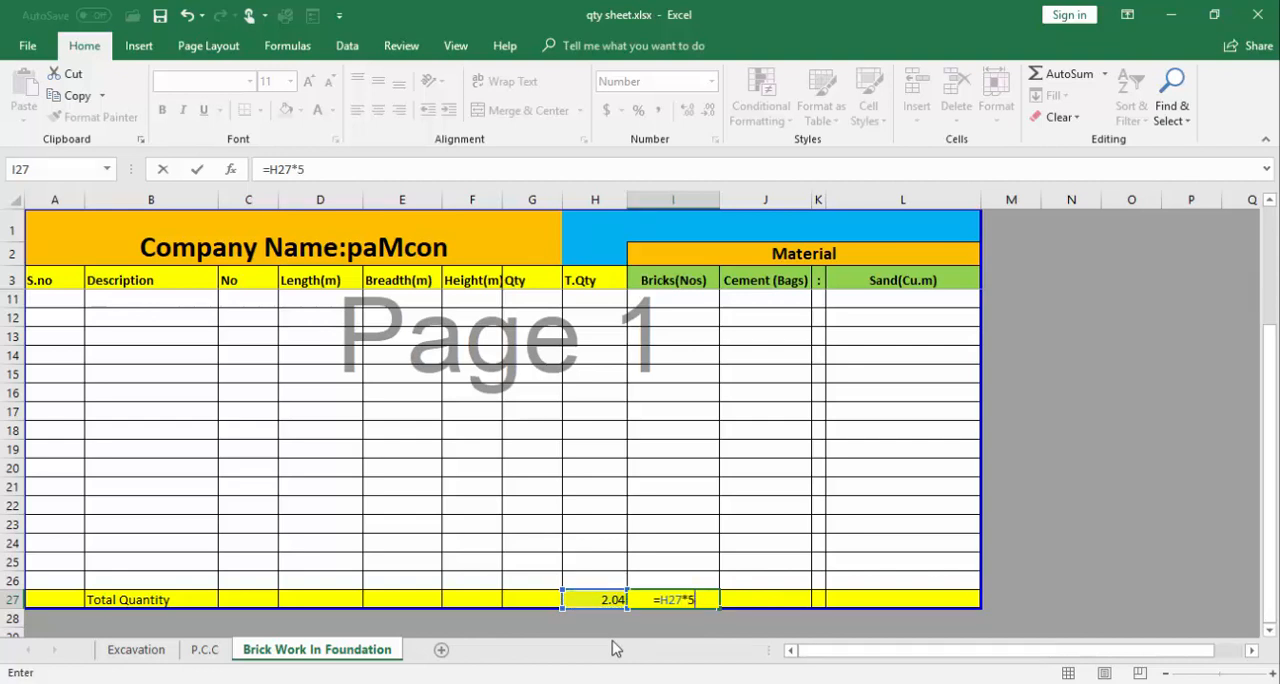
text(00)
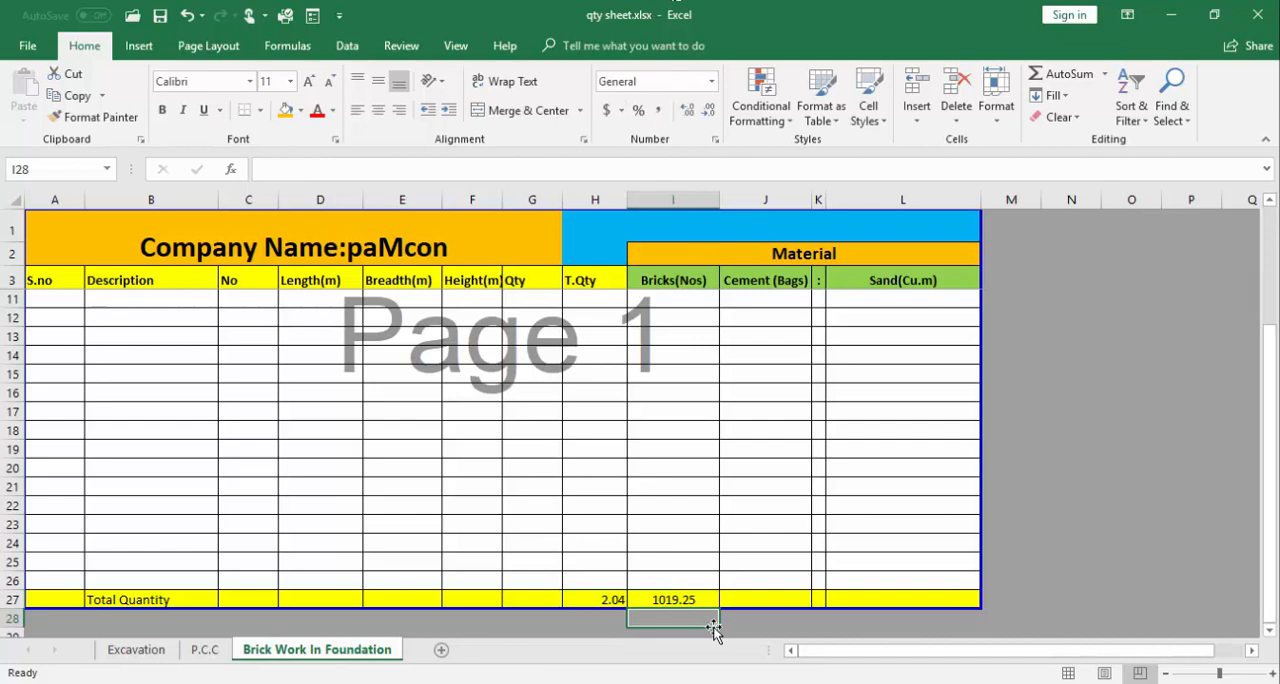
Step: Confirm the bricks total of 1019.25 in the Total Quantity row
click(672, 599)
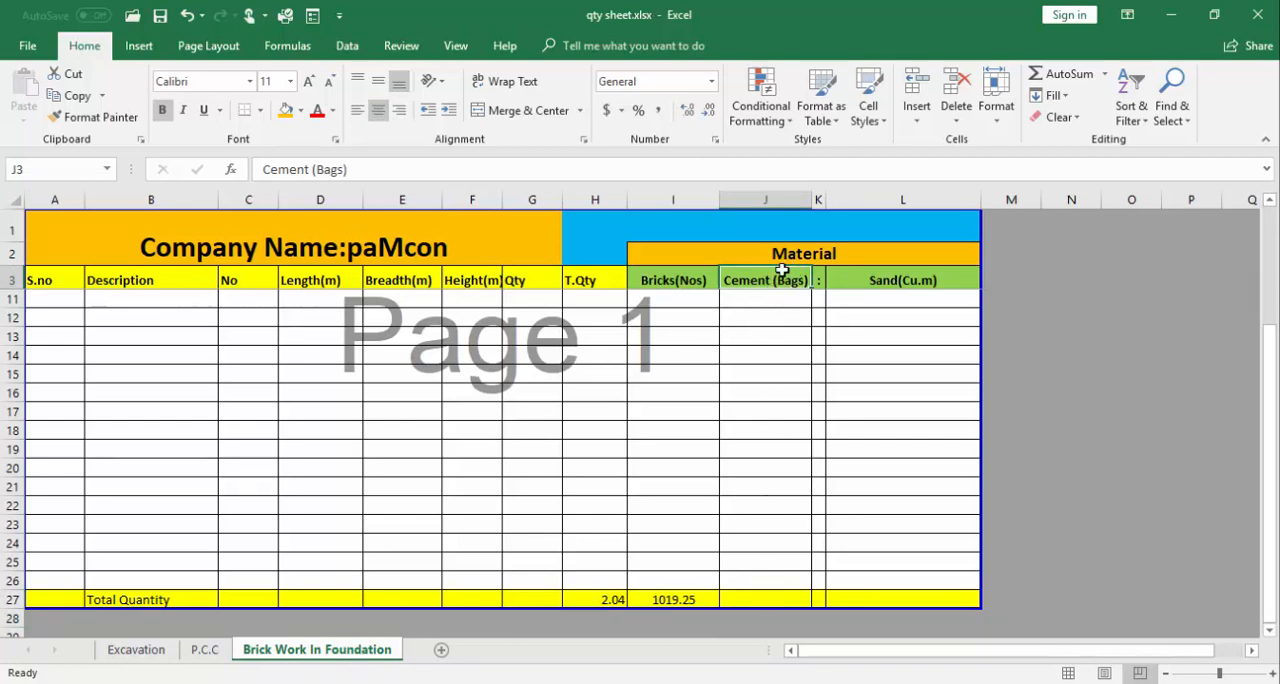
mouse_move(780, 290)
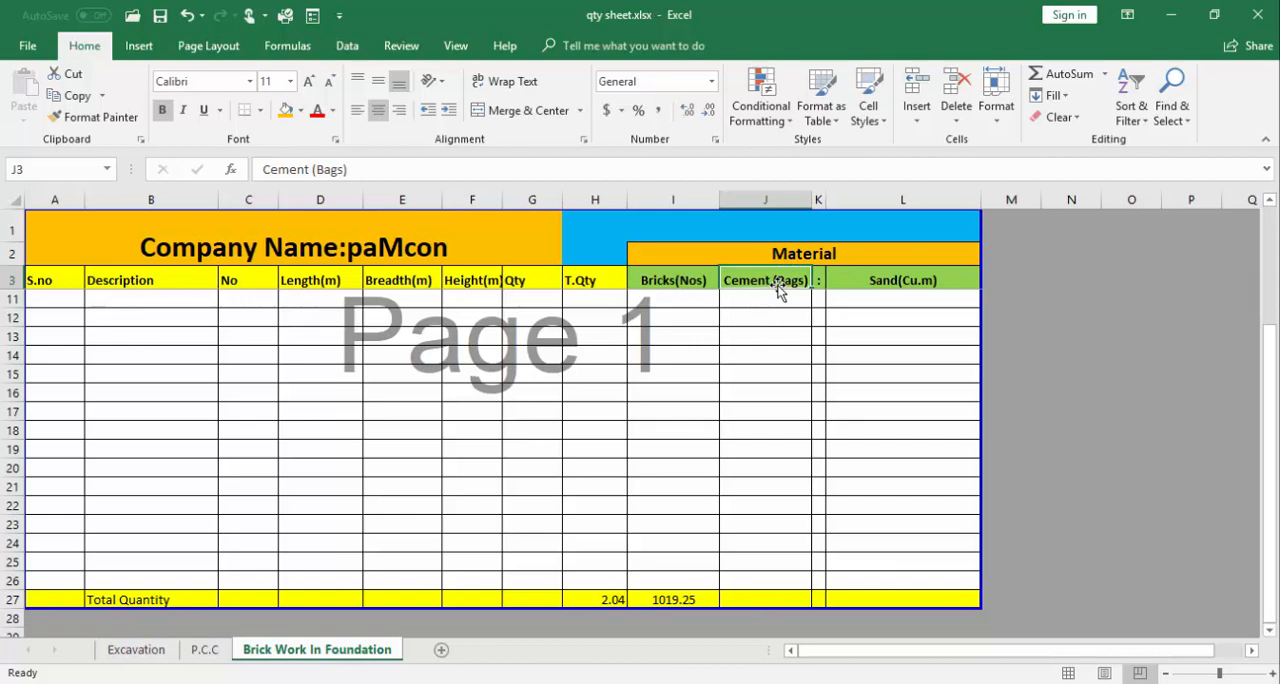
mouse_move(795, 317)
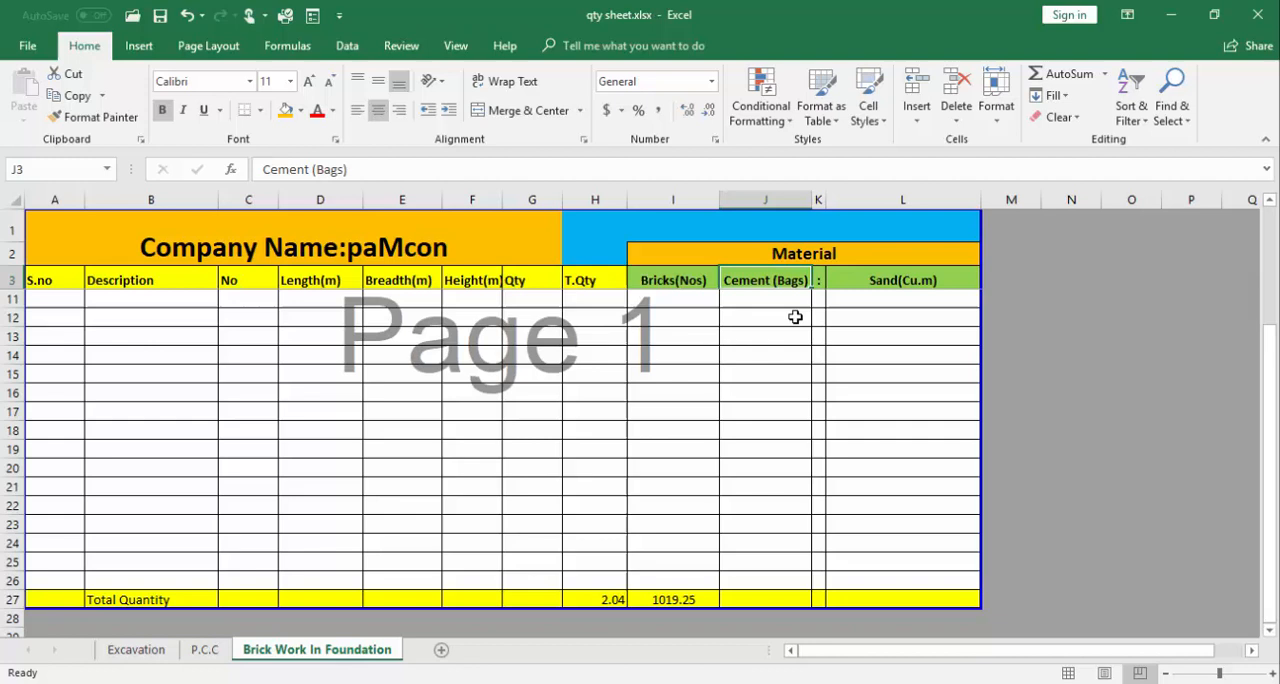
mouse_move(363, 663)
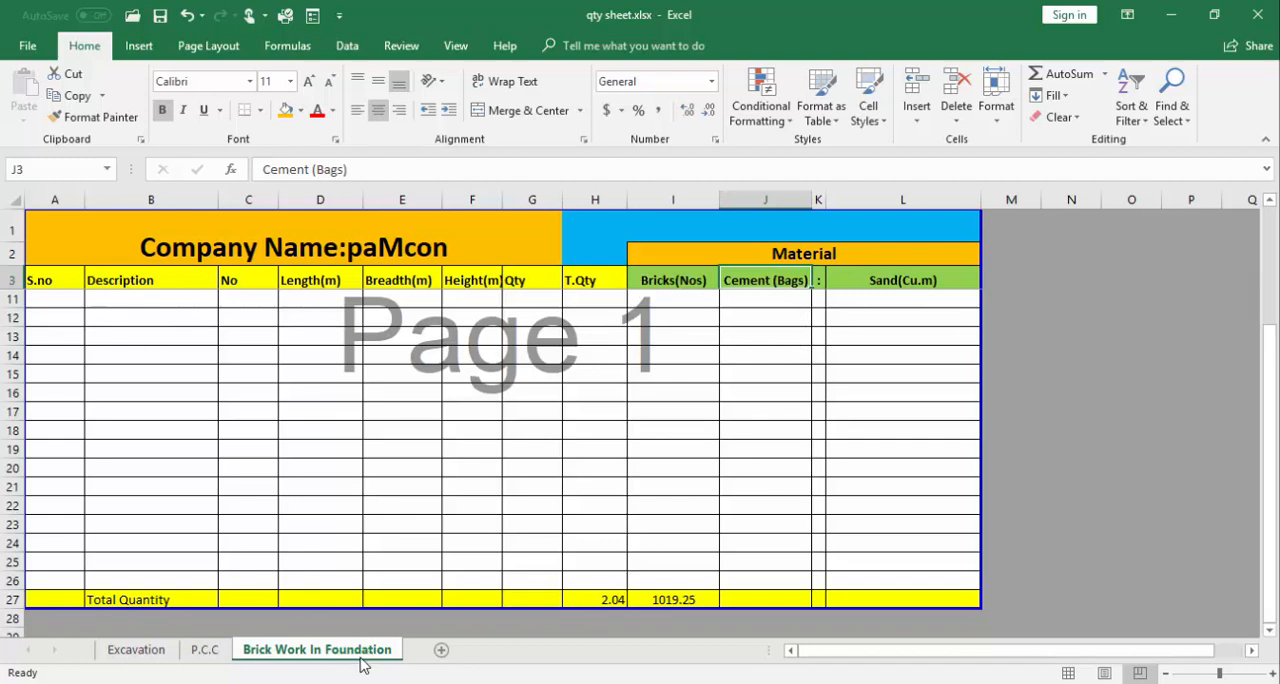
mouse_move(667, 451)
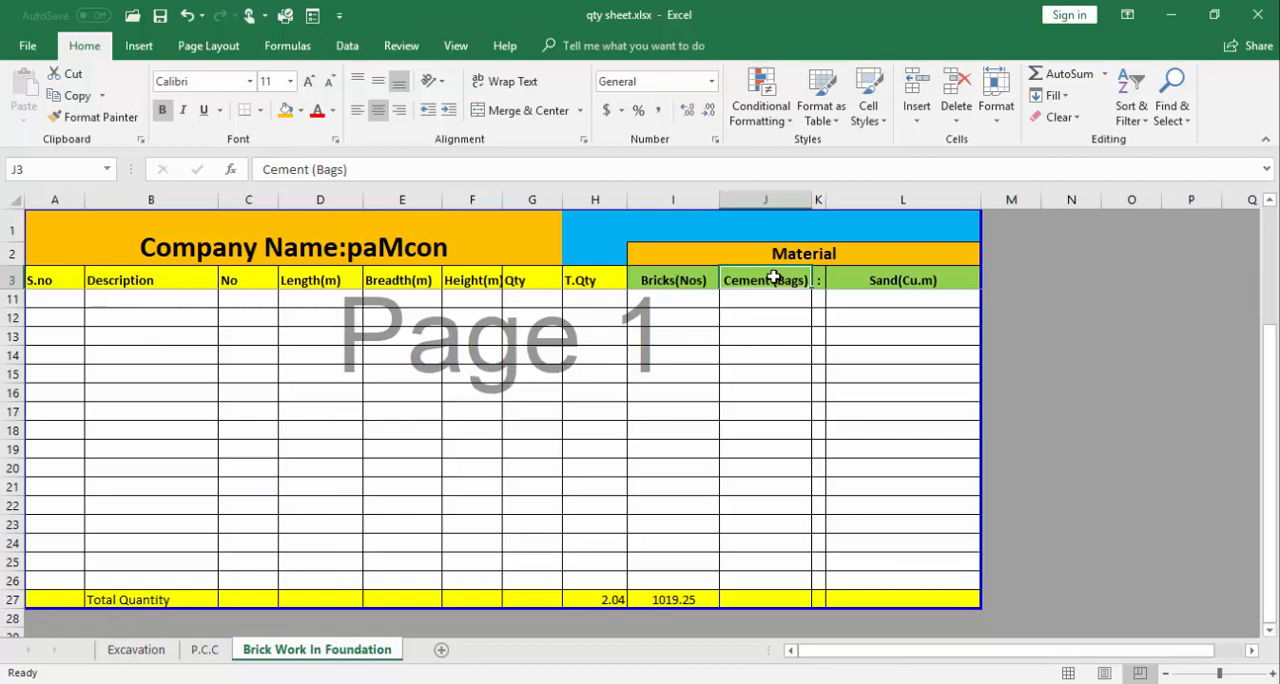
mouse_move(770, 281)
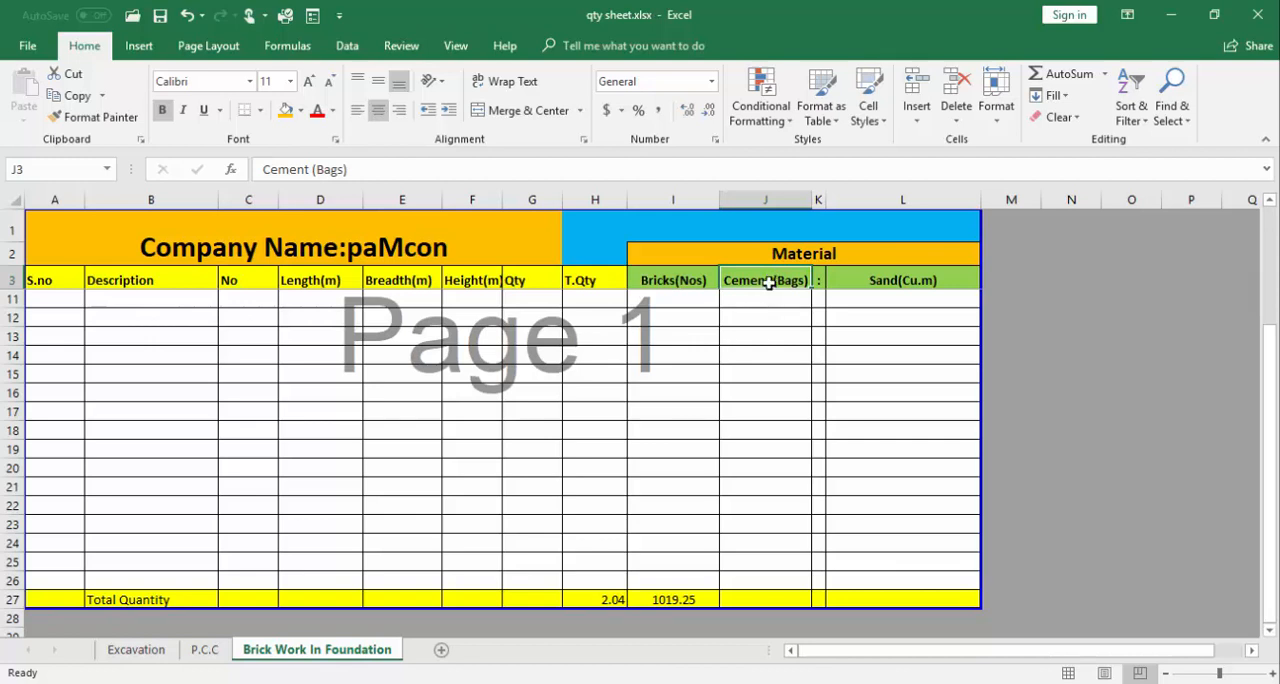
mouse_move(360, 655)
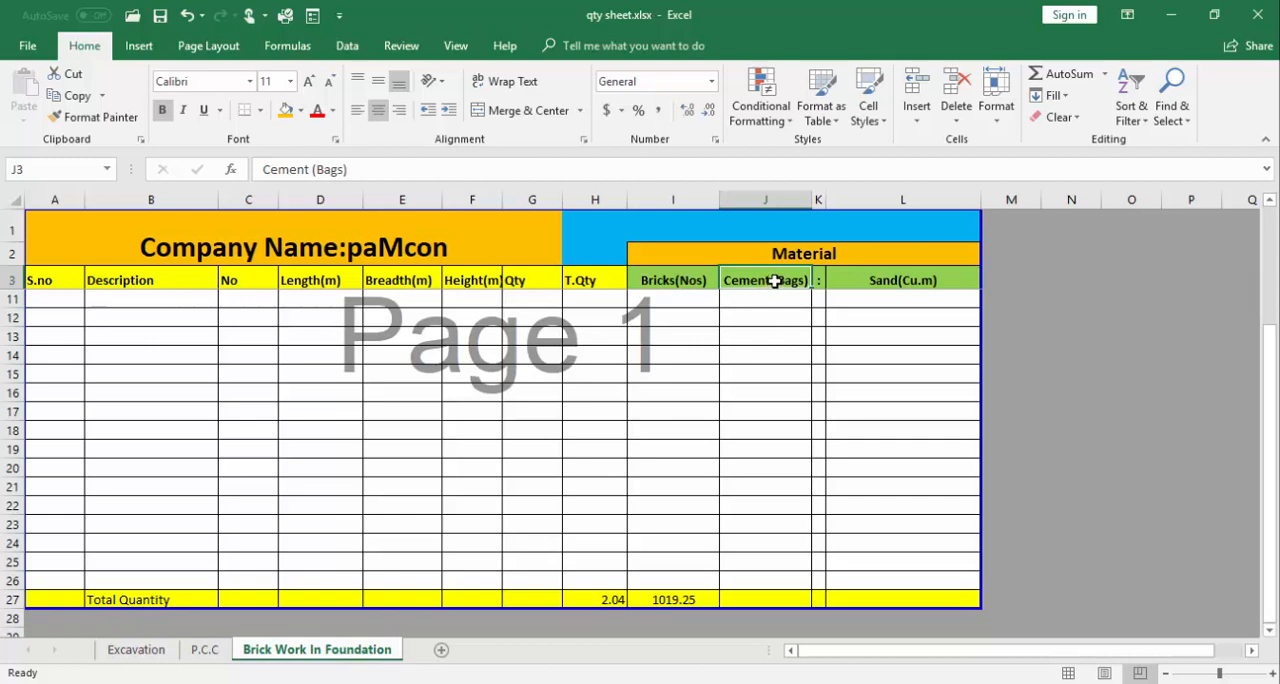
mouse_move(772, 603)
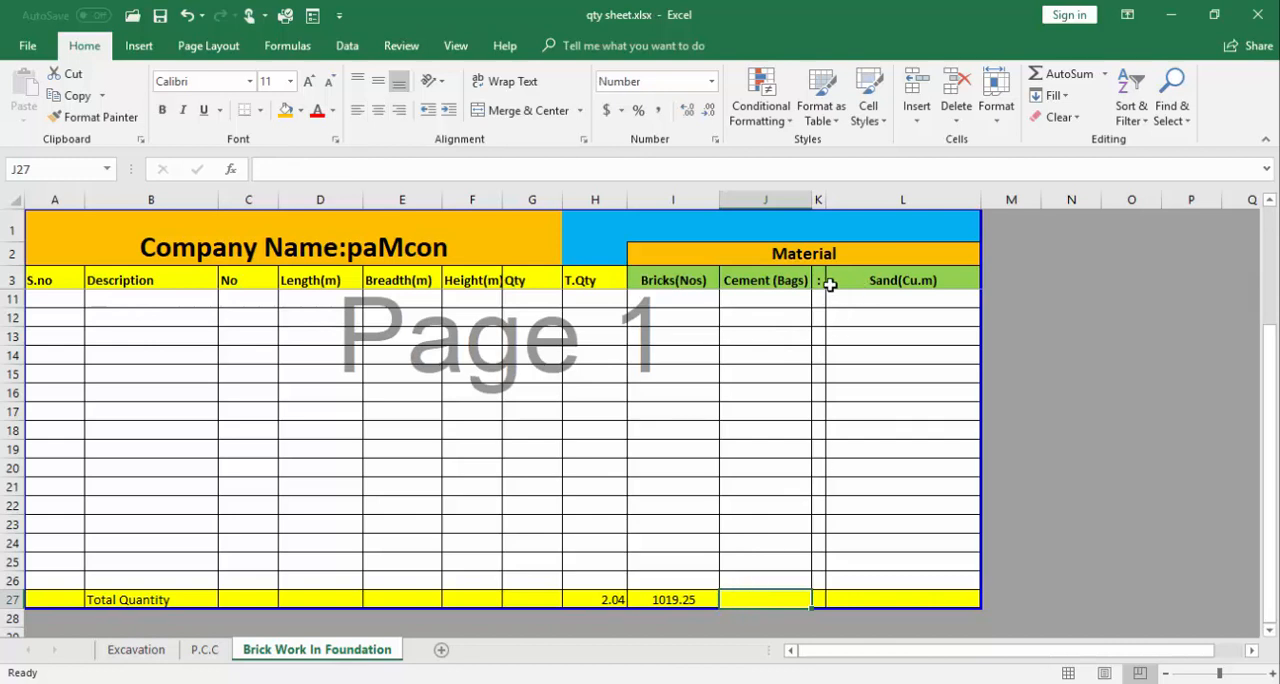
mouse_move(818, 280)
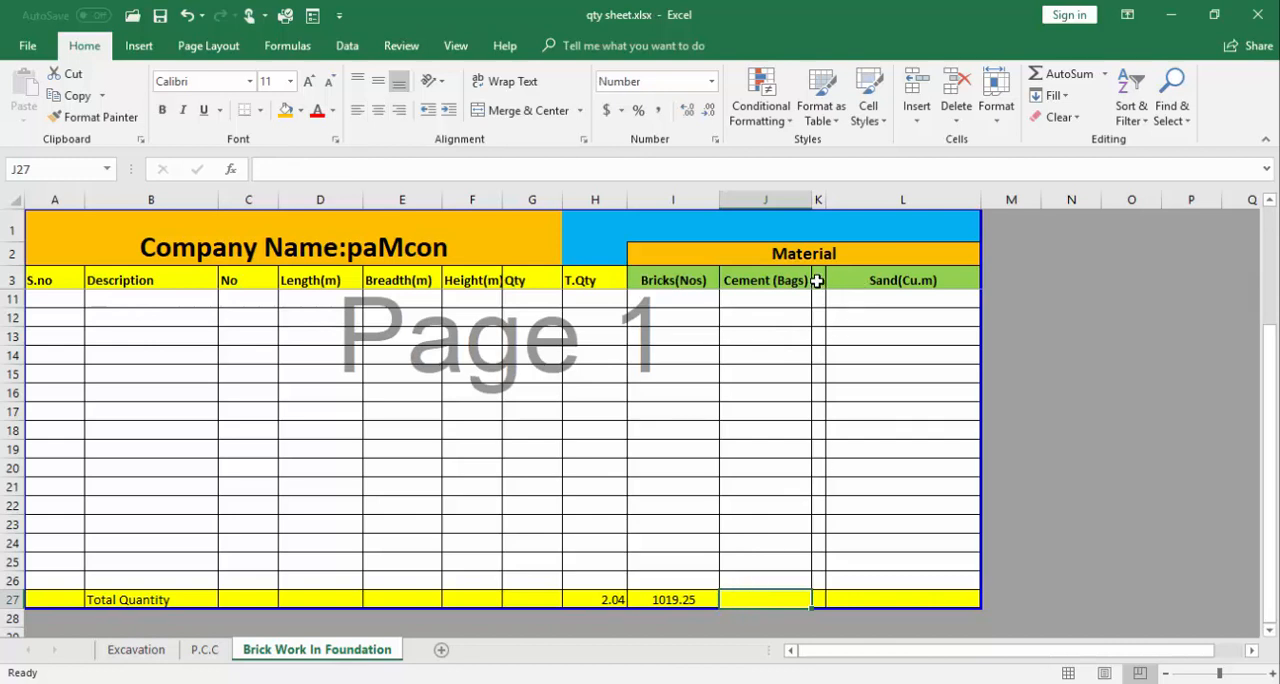
Step: Select the cement part of the mix ratio row for the 1:4 ratio
click(765, 299)
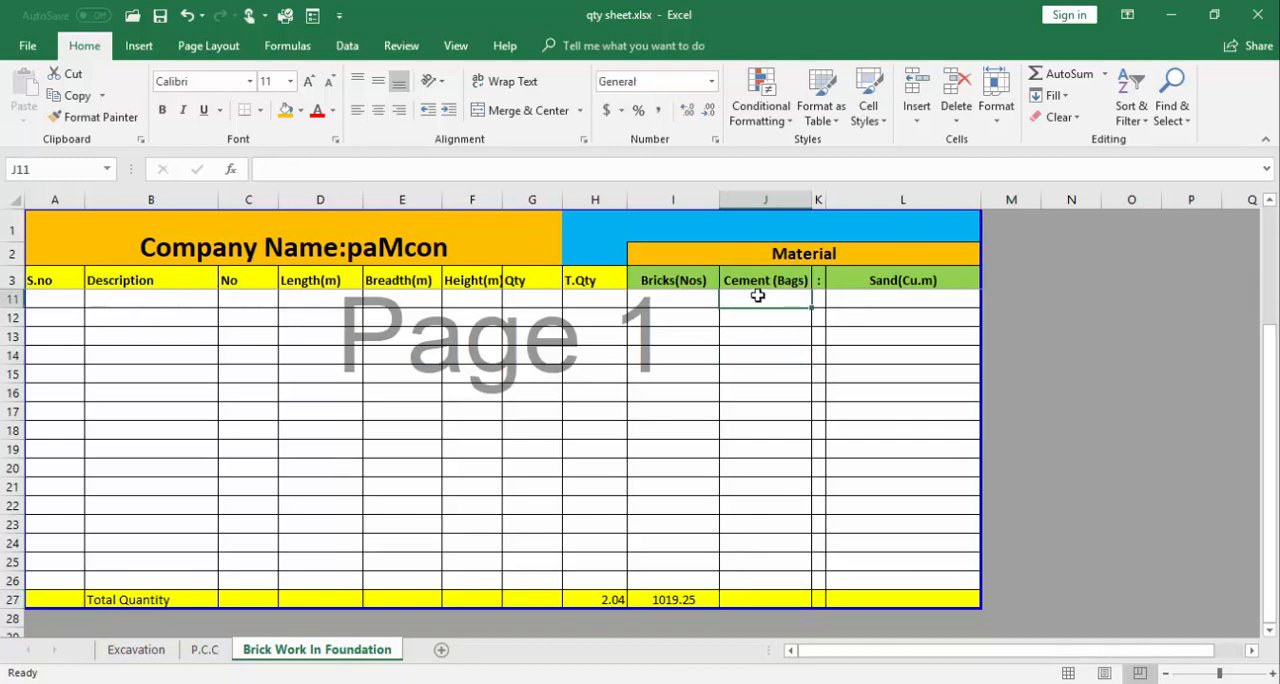
mouse_move(932, 375)
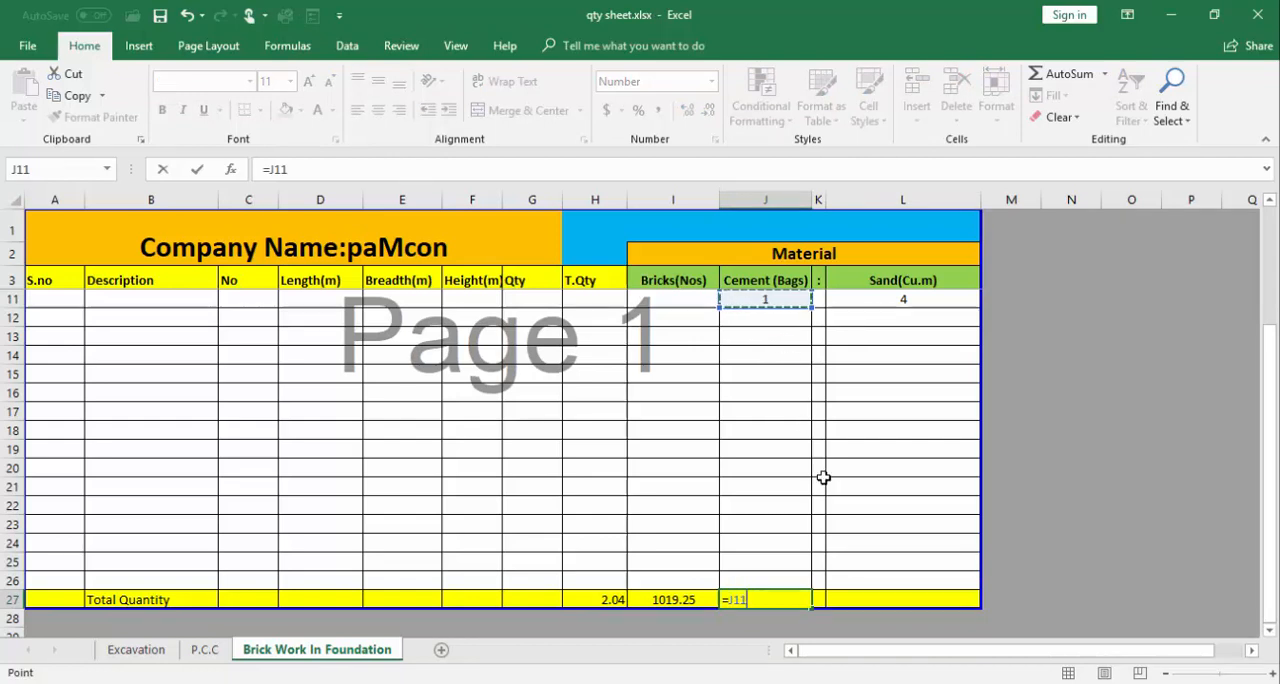
Step: Enter the cement bags formula =J11/(J11+L11)*(H27*0.30)/0.035 in J27, giving 3.49
text(/()
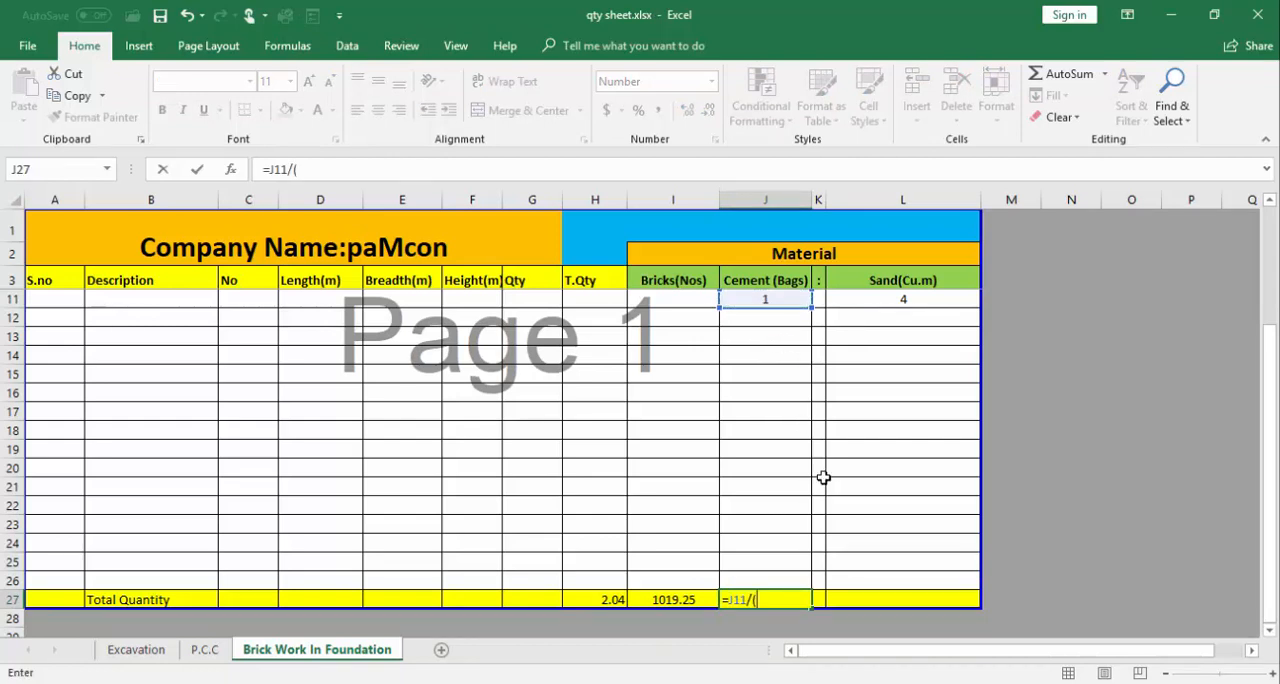
click(765, 298)
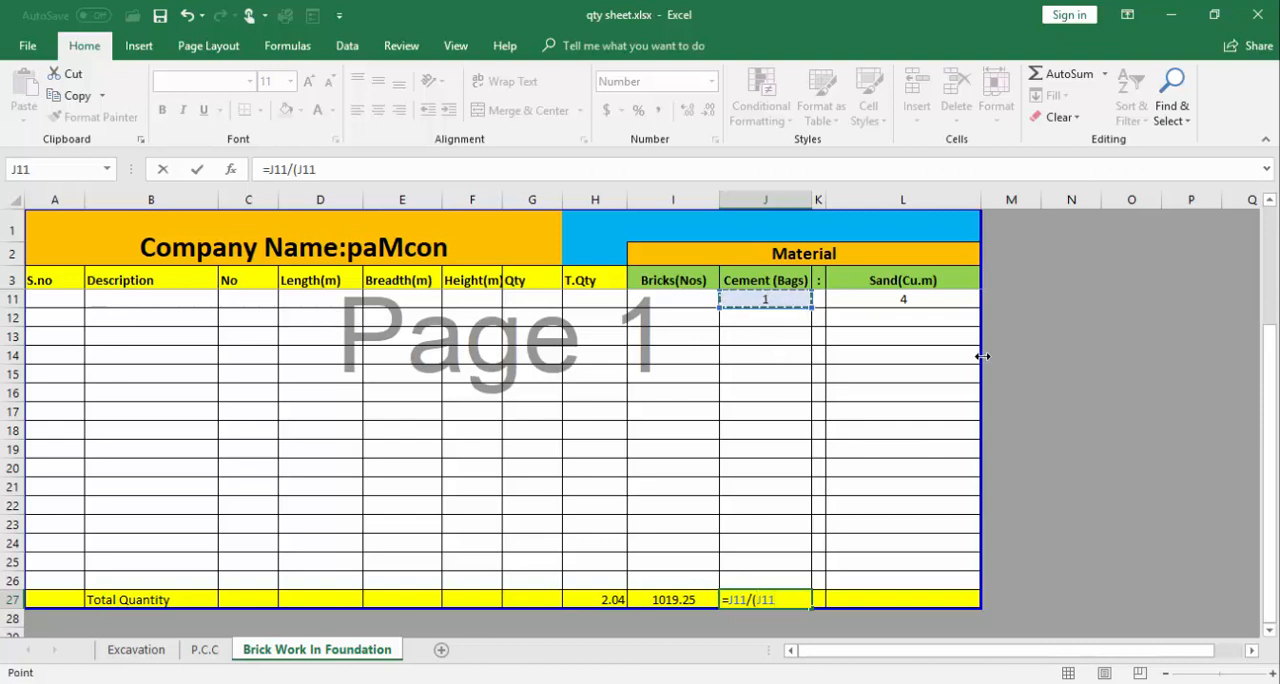
click(902, 299)
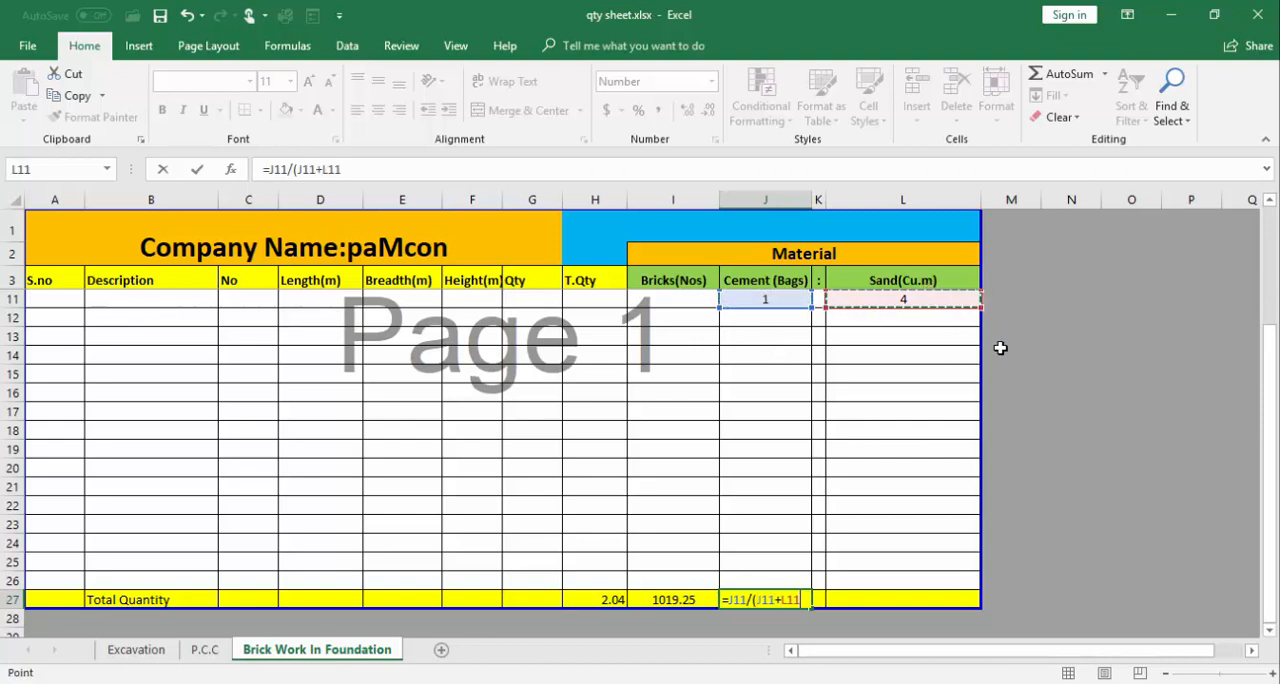
key(Return)
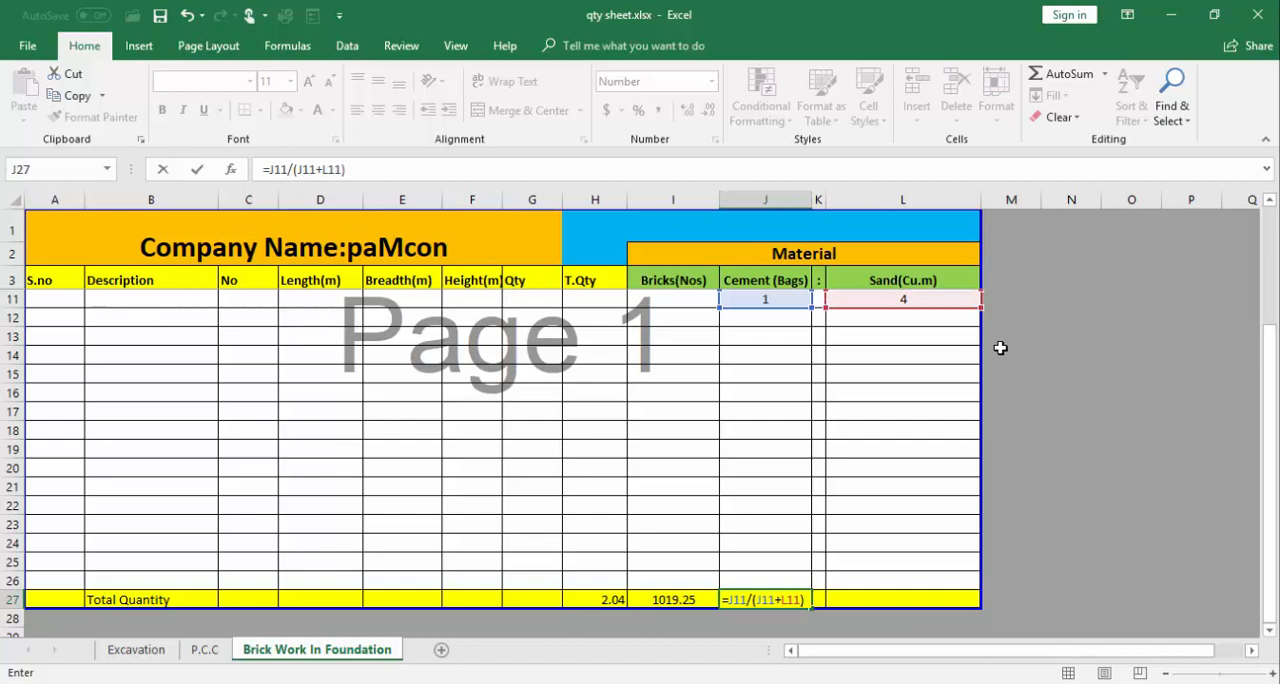
text(*)
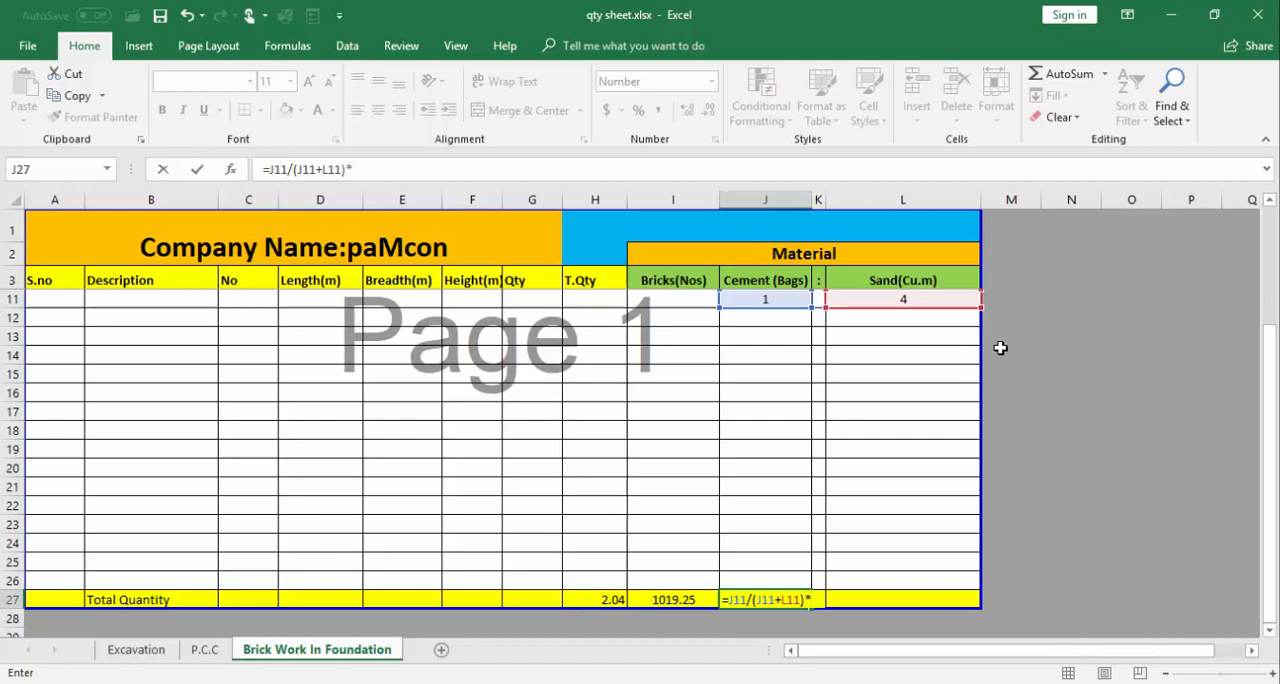
text(()
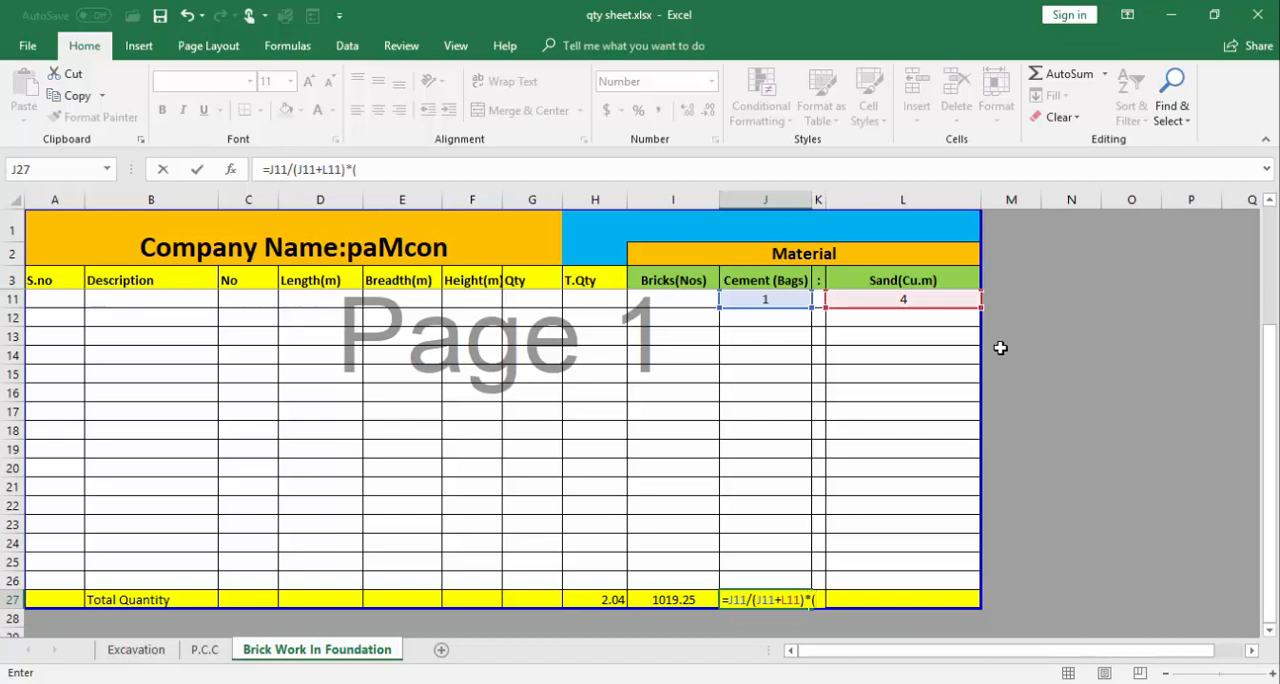
mouse_move(635, 590)
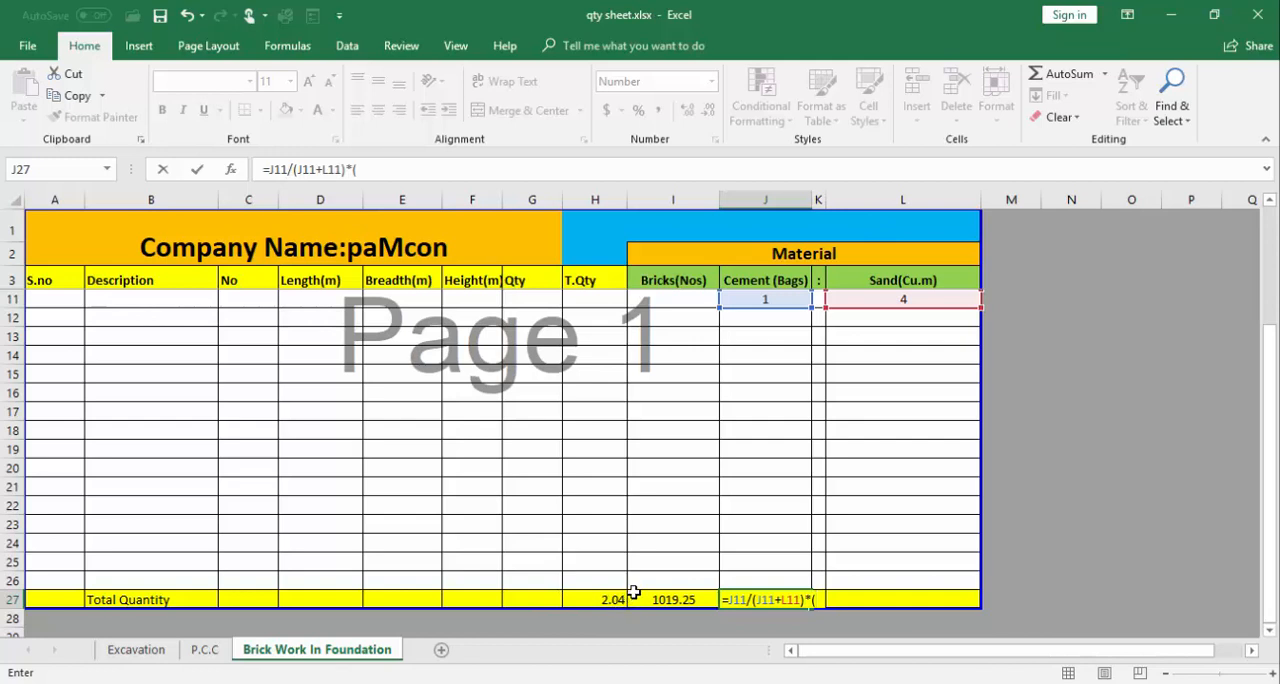
mouse_move(587, 599)
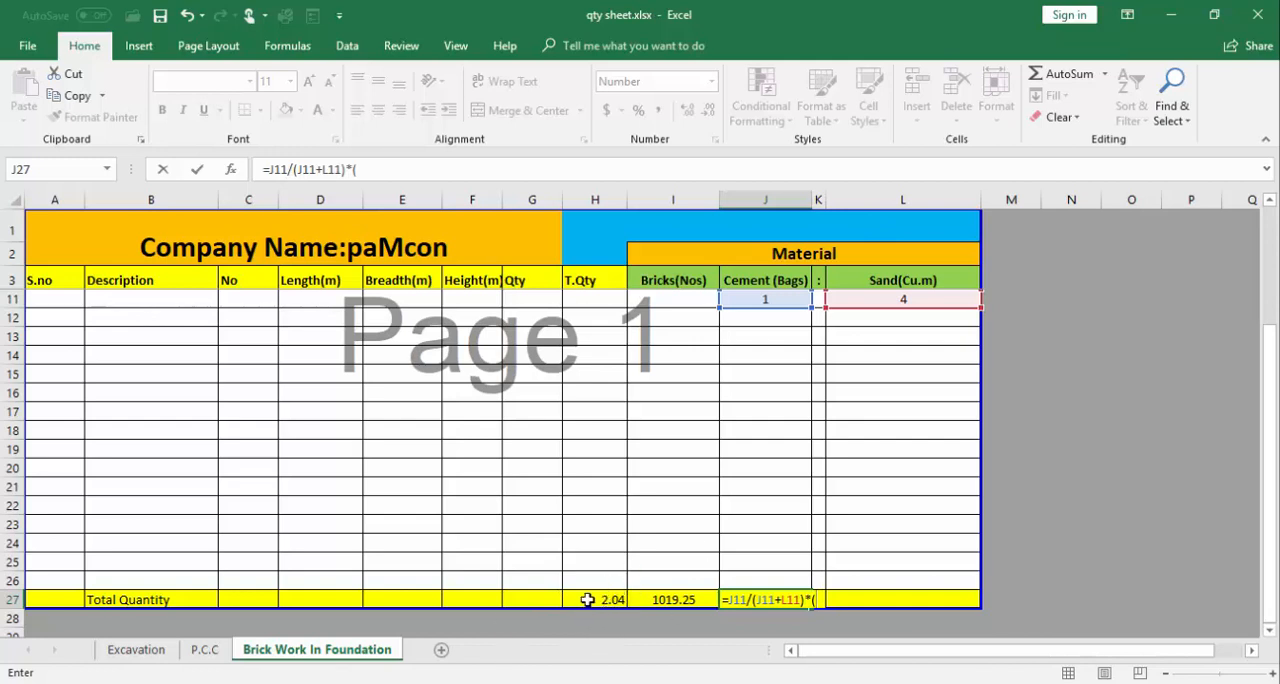
click(595, 599)
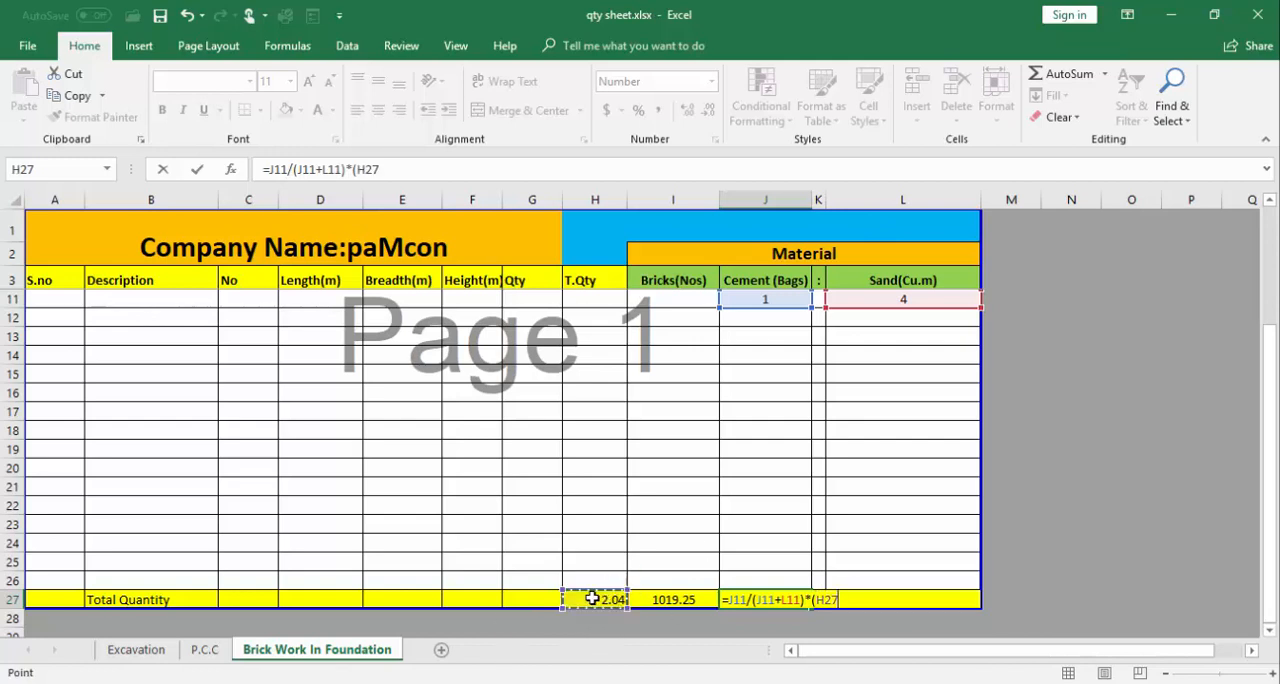
mouse_move(765, 670)
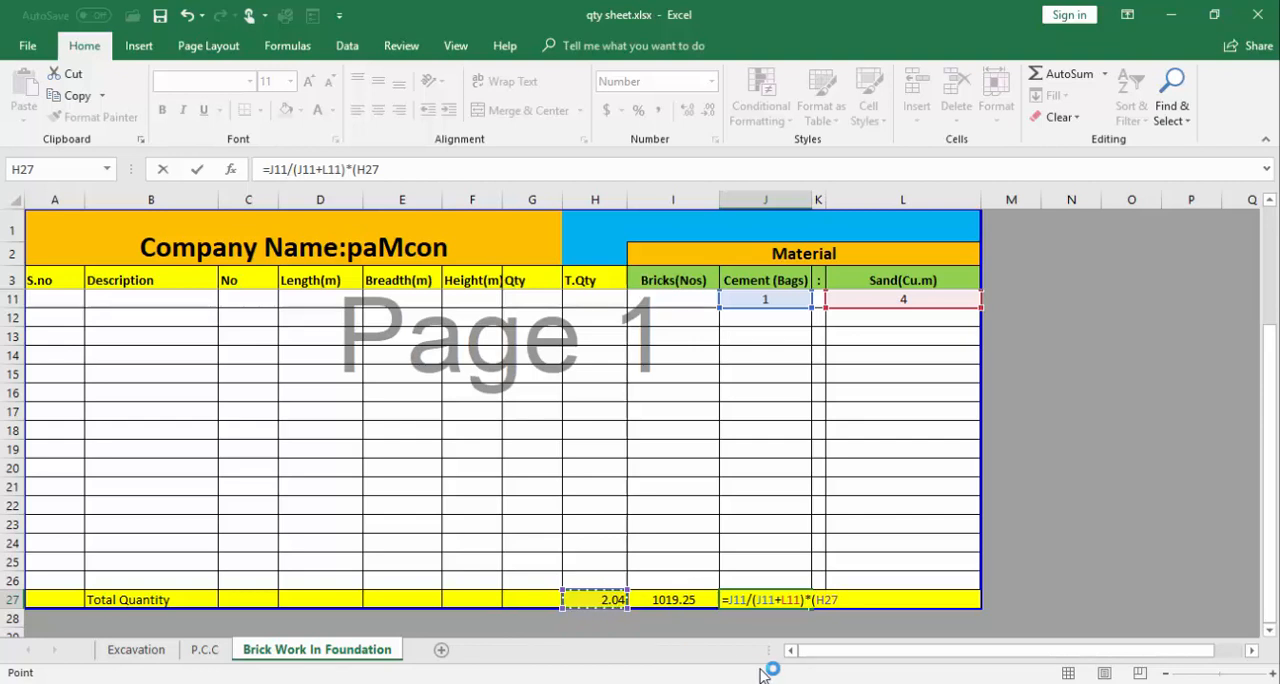
text(*.30))
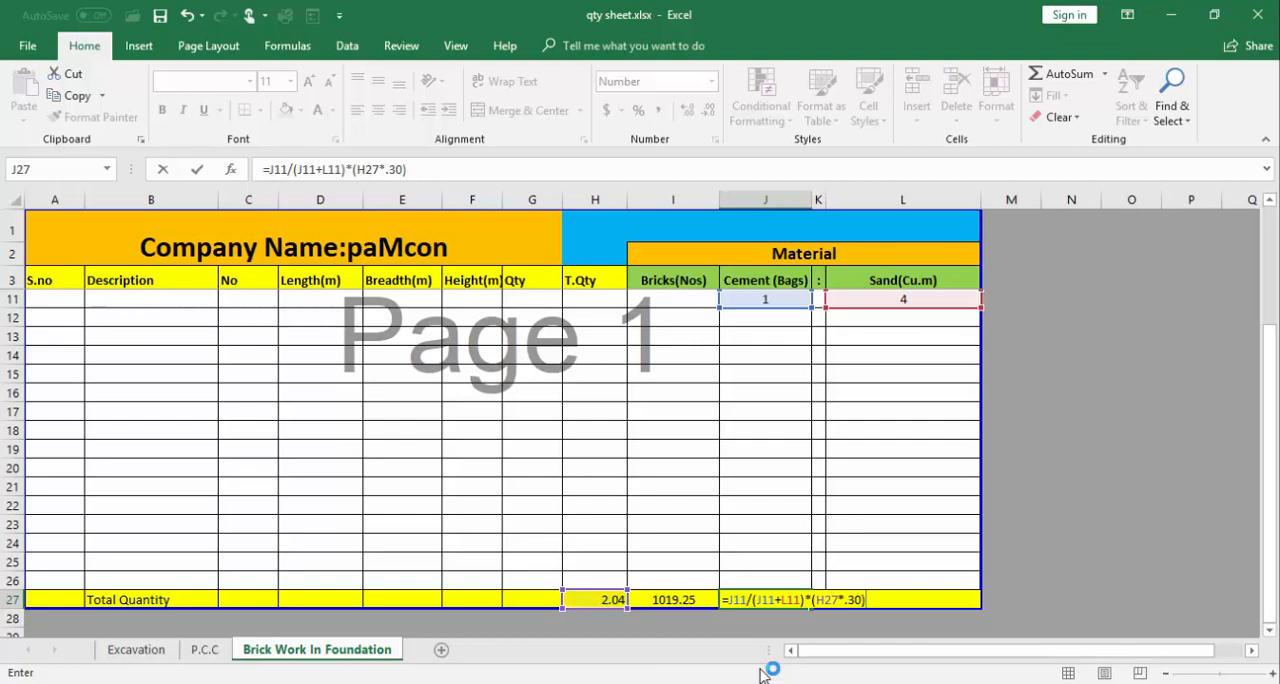
text(/.035)
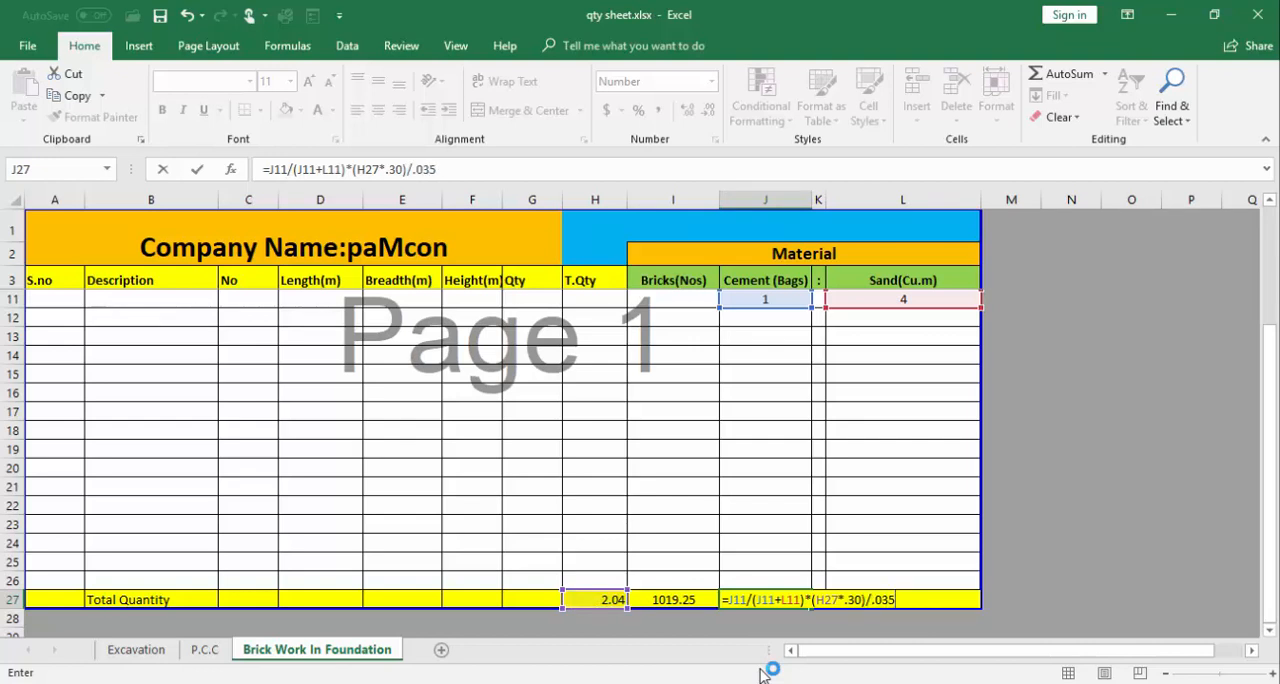
key(Return)
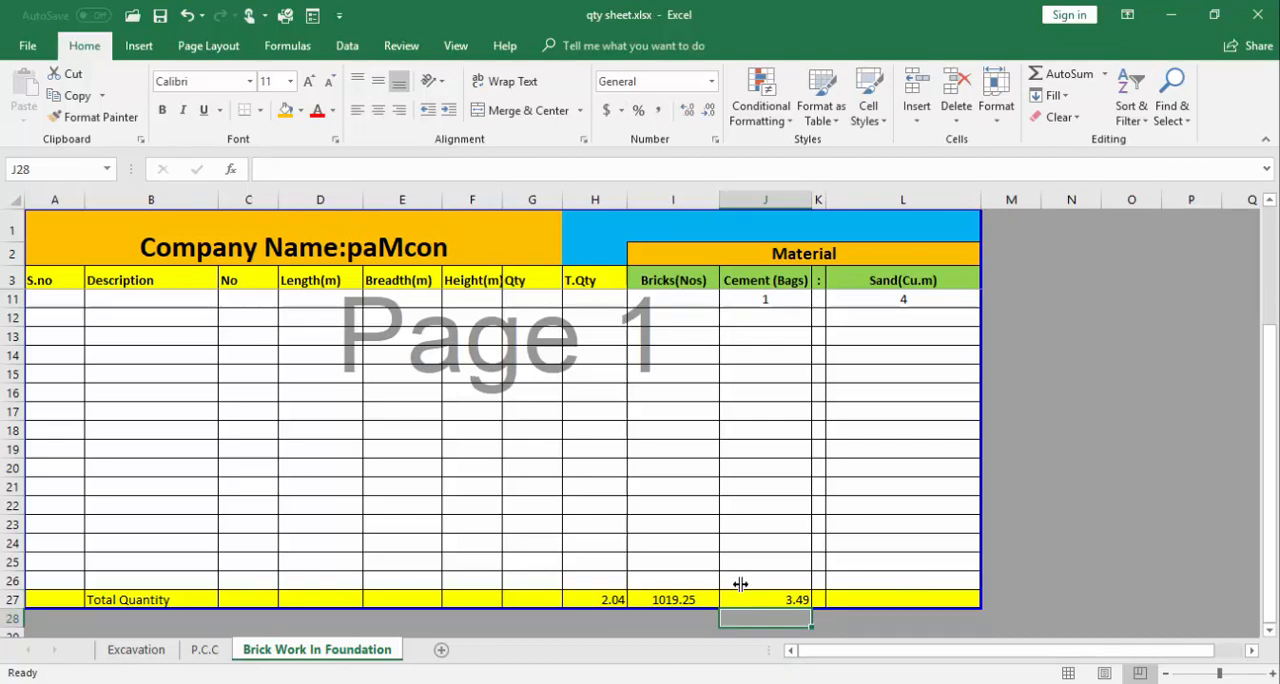
Step: Check the finished cement bags result and move to the sand total cell L27
click(765, 599)
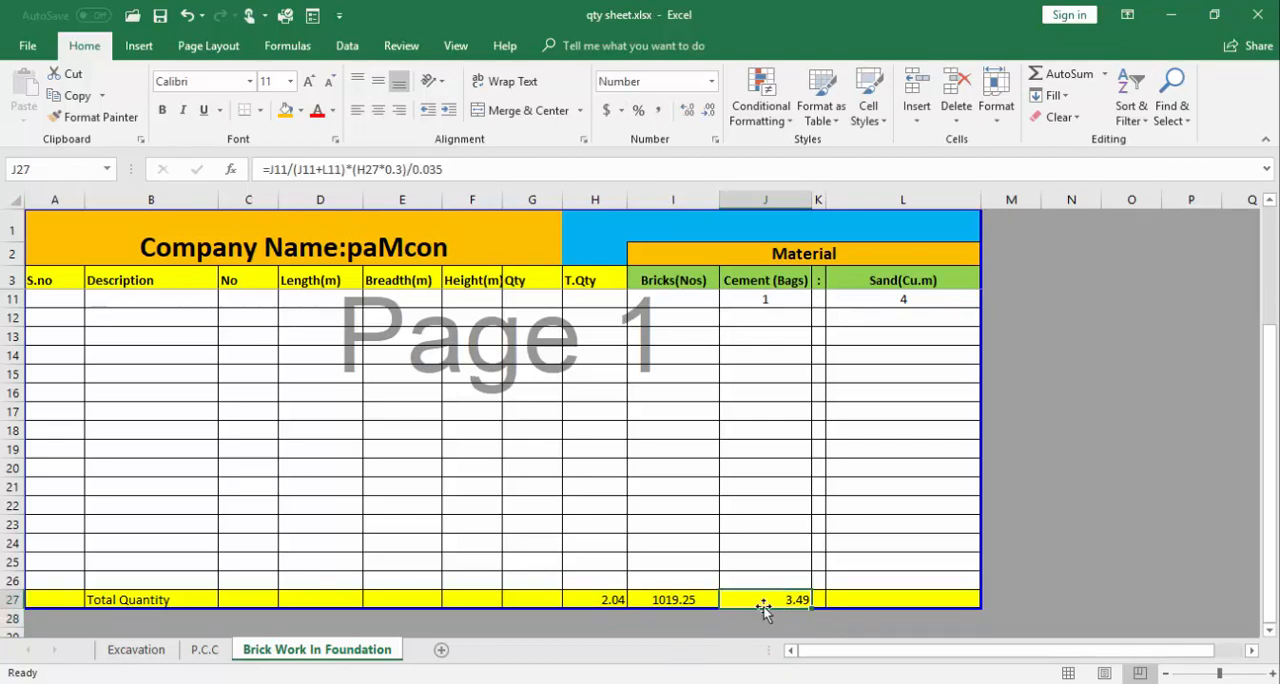
mouse_move(778, 598)
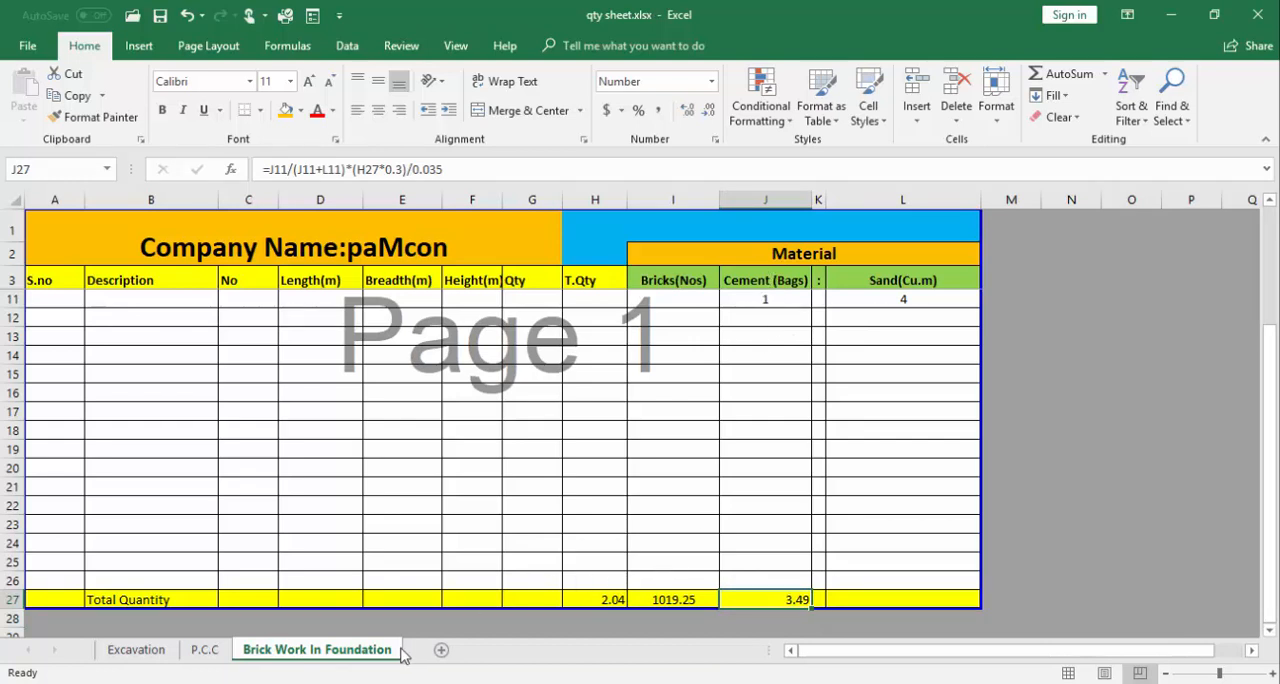
mouse_move(797, 619)
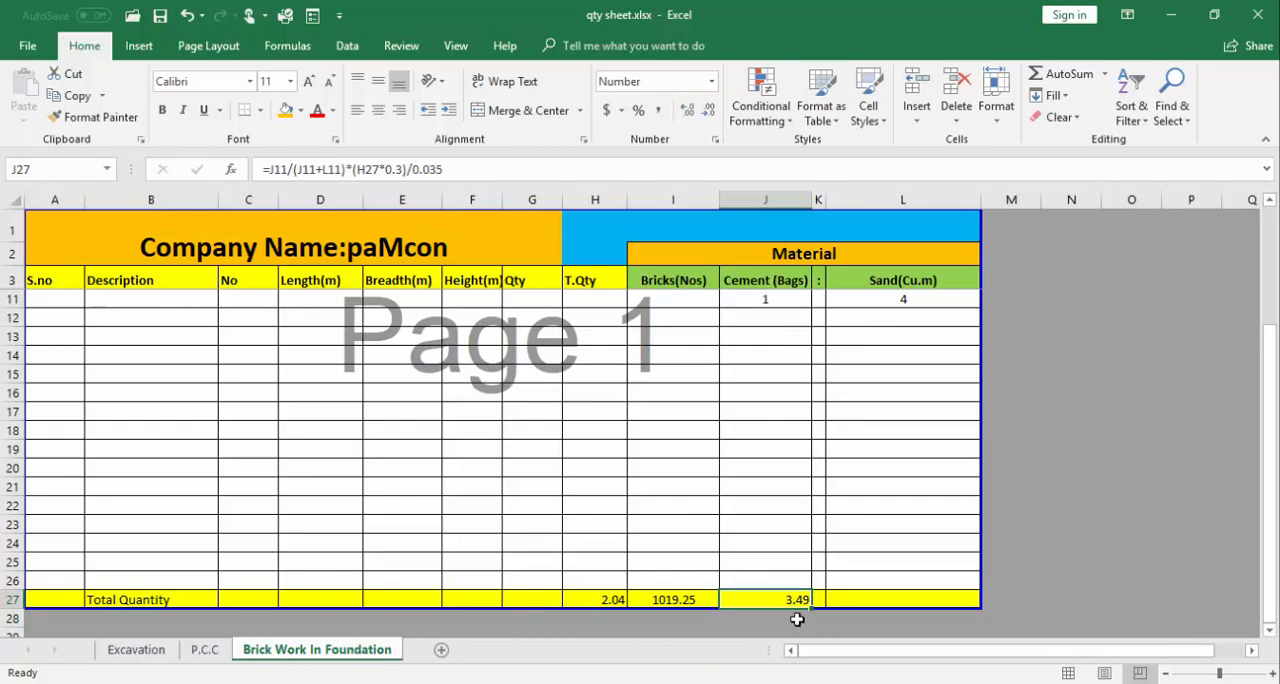
click(901, 599)
text(=)
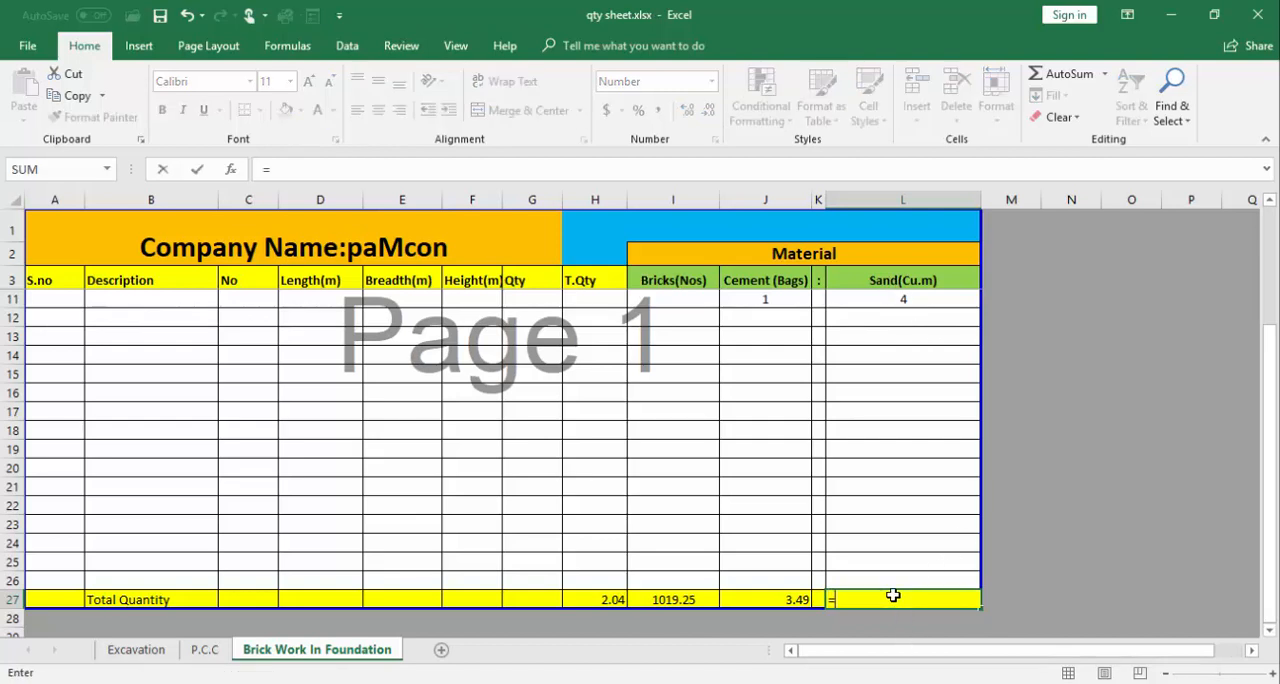
click(902, 299)
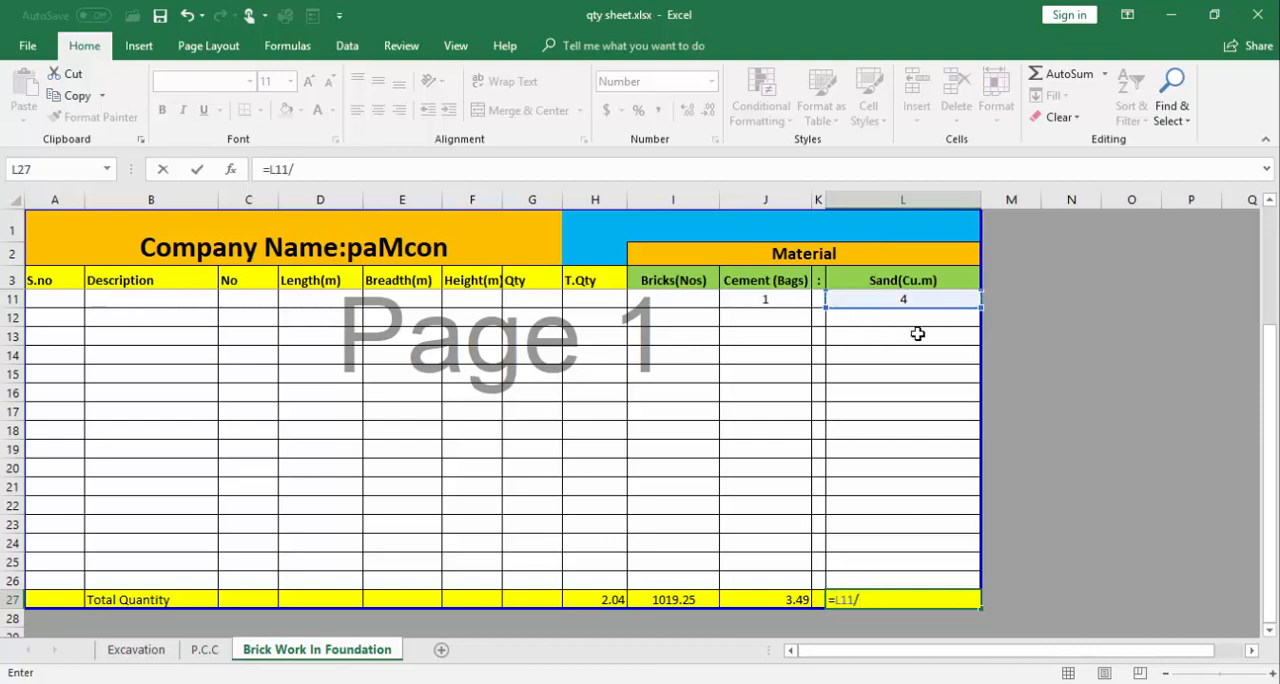
click(765, 299)
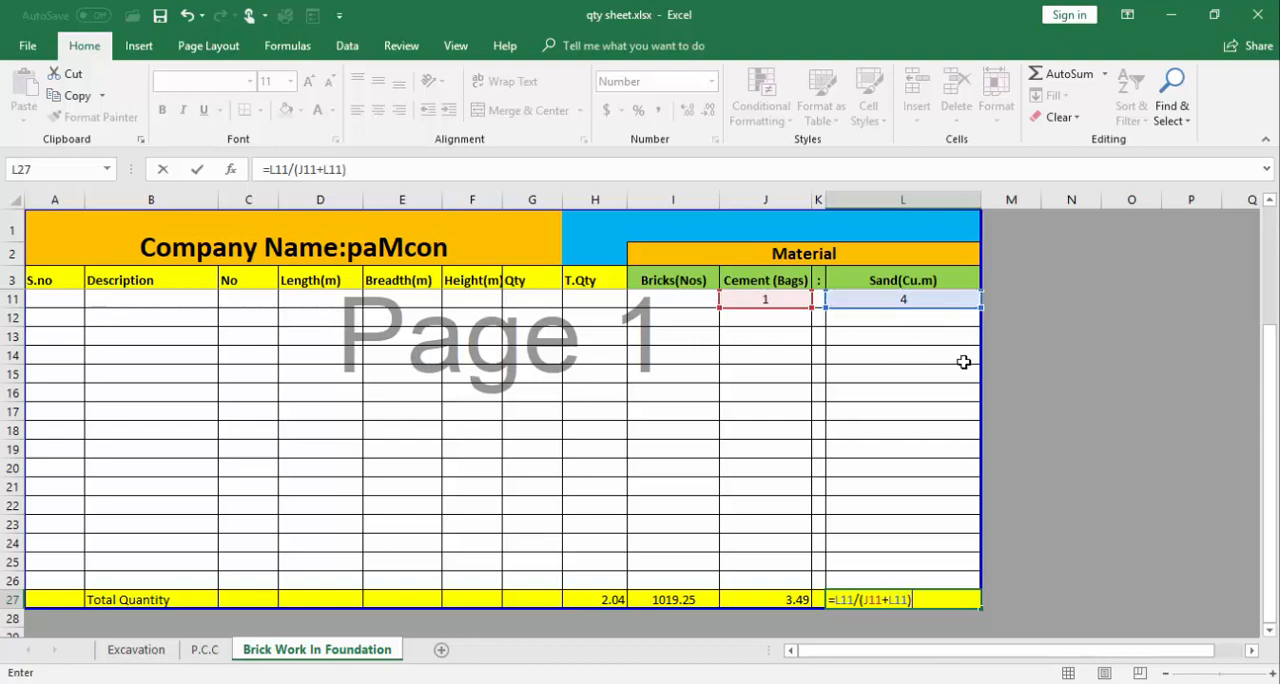
text(*(H27)
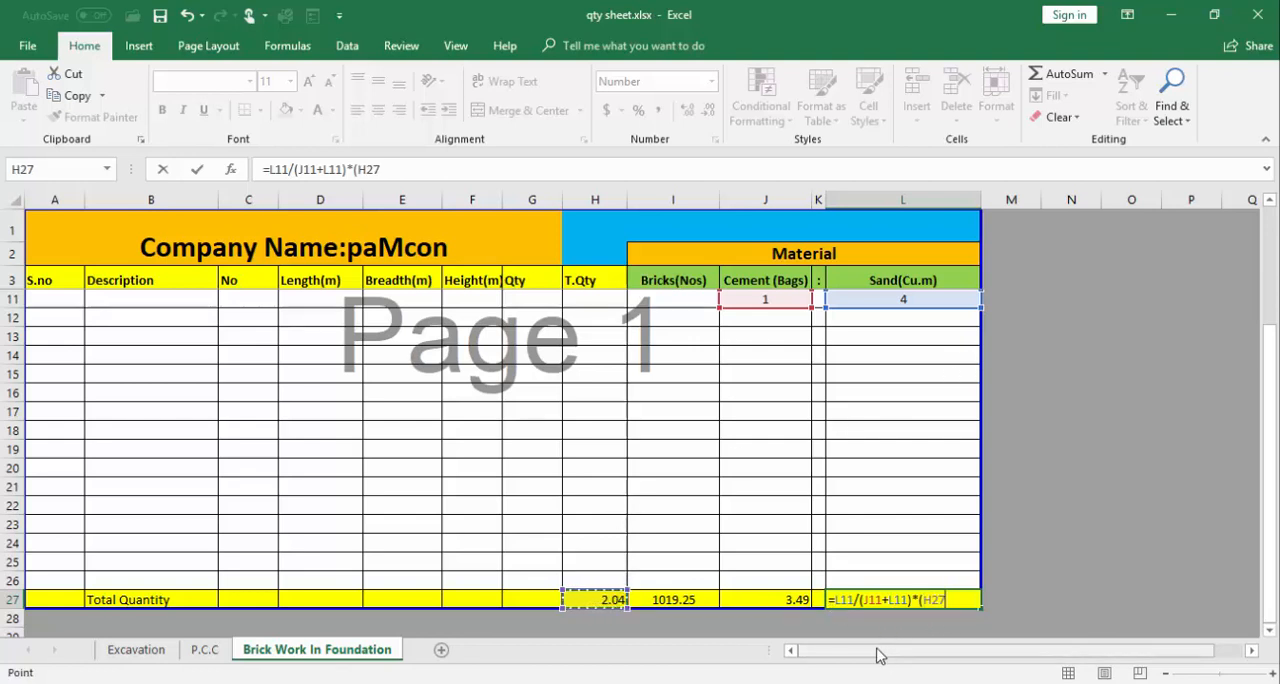
text(*.30)
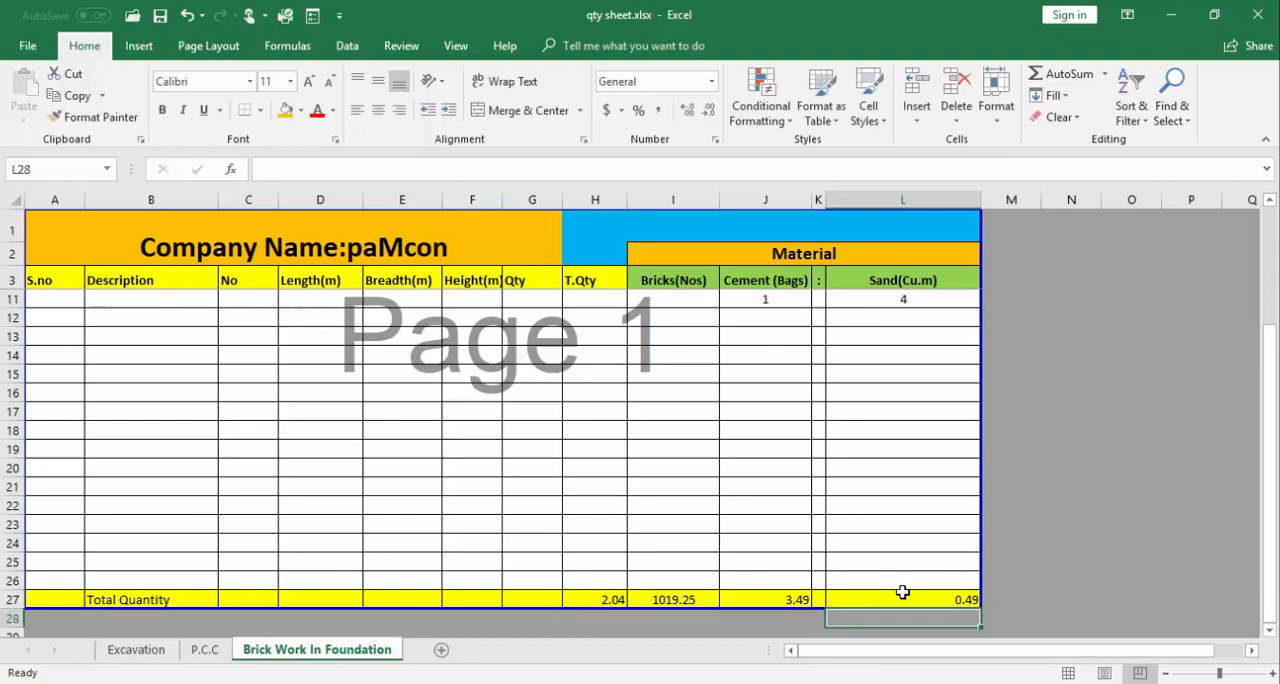
mouse_move(888, 262)
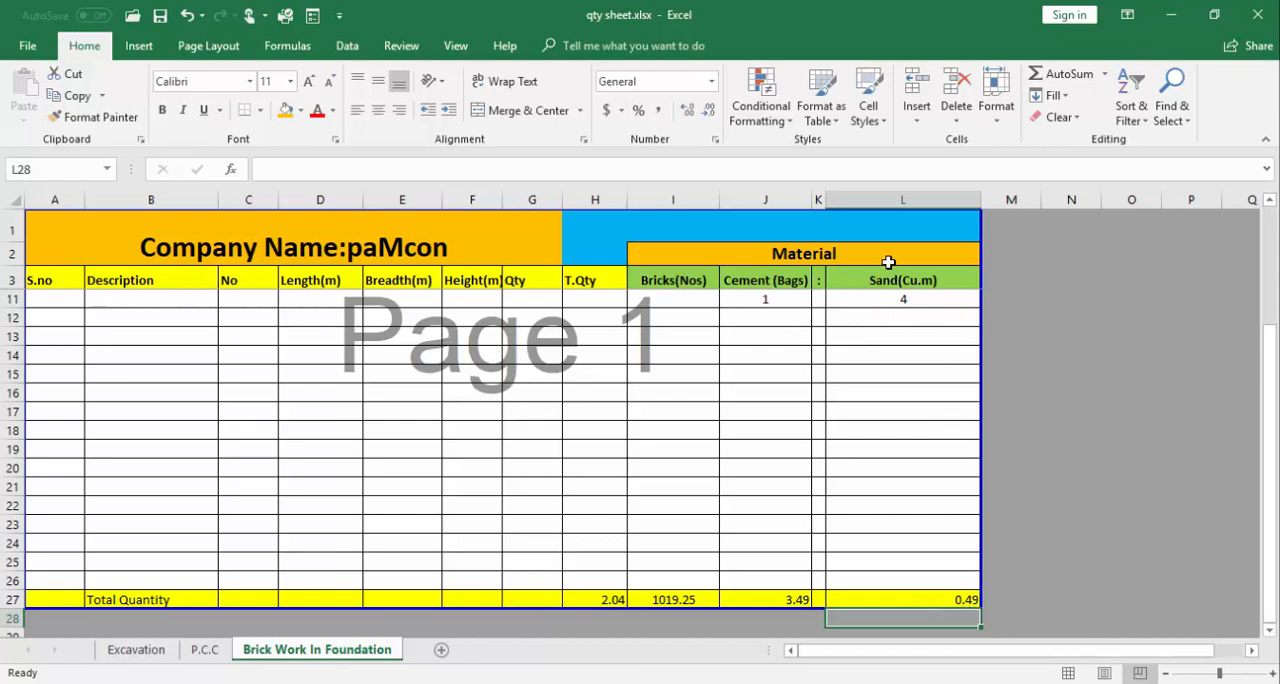
mouse_move(780, 615)
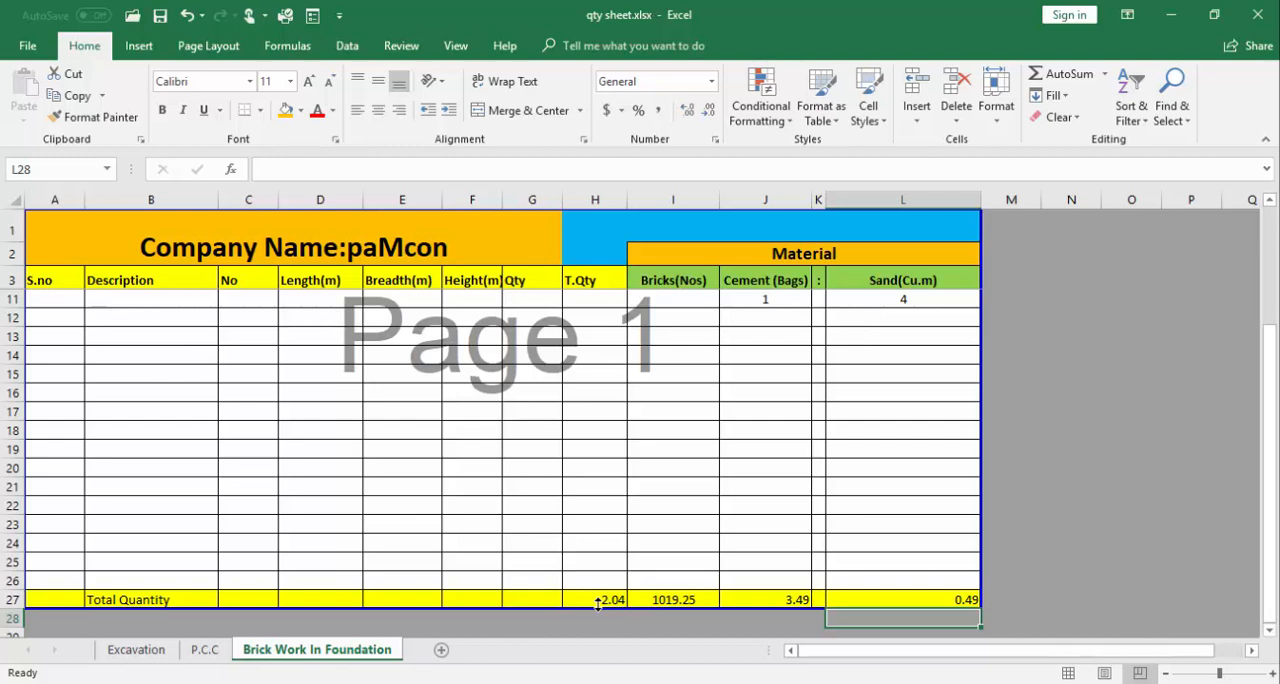
click(595, 599)
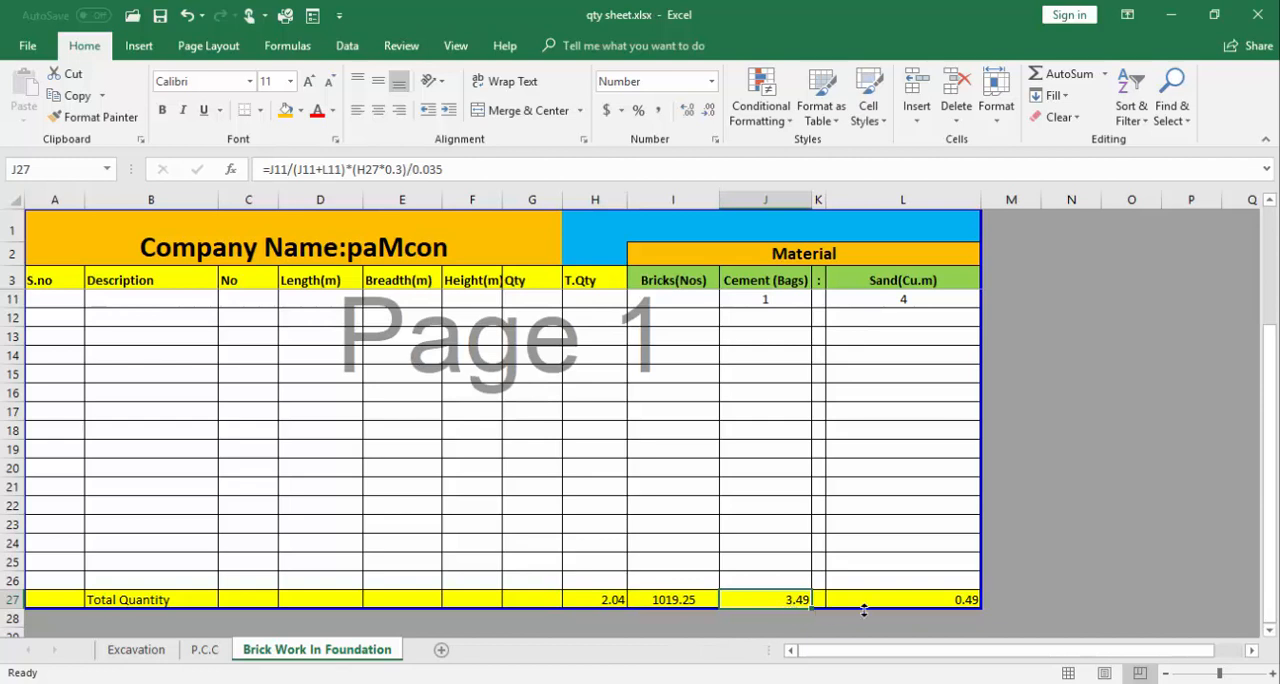
mouse_move(765, 291)
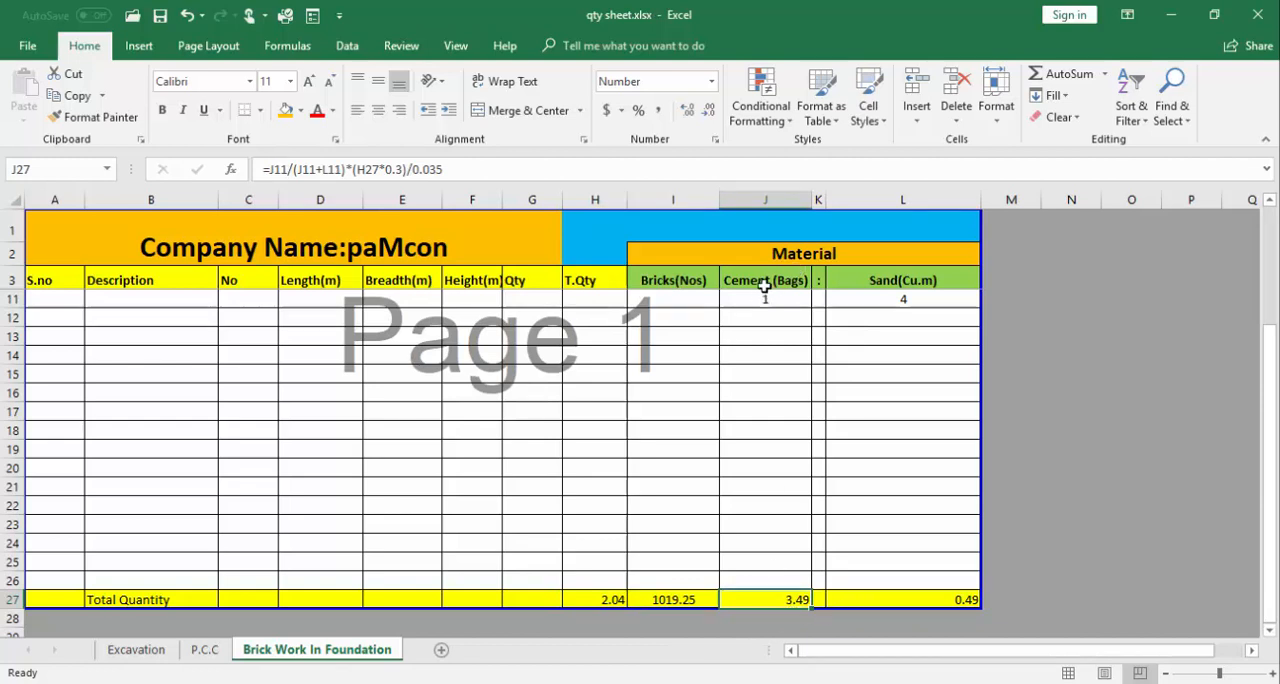
click(902, 599)
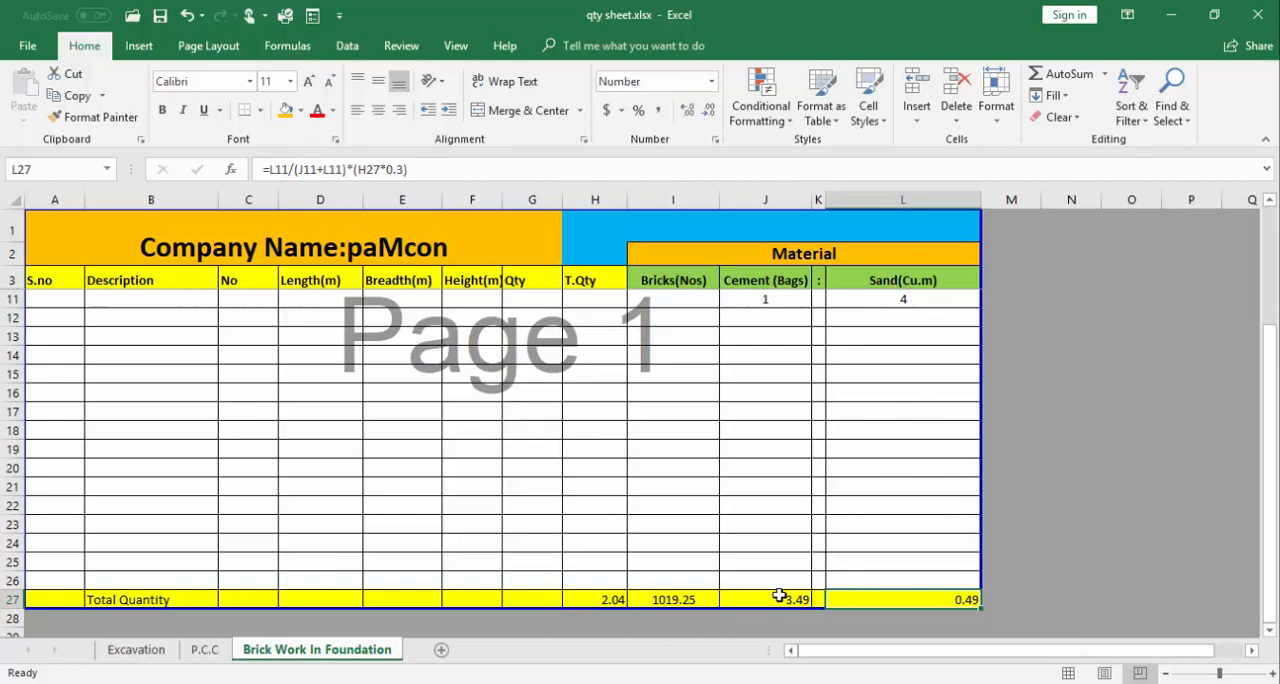
mouse_move(572, 478)
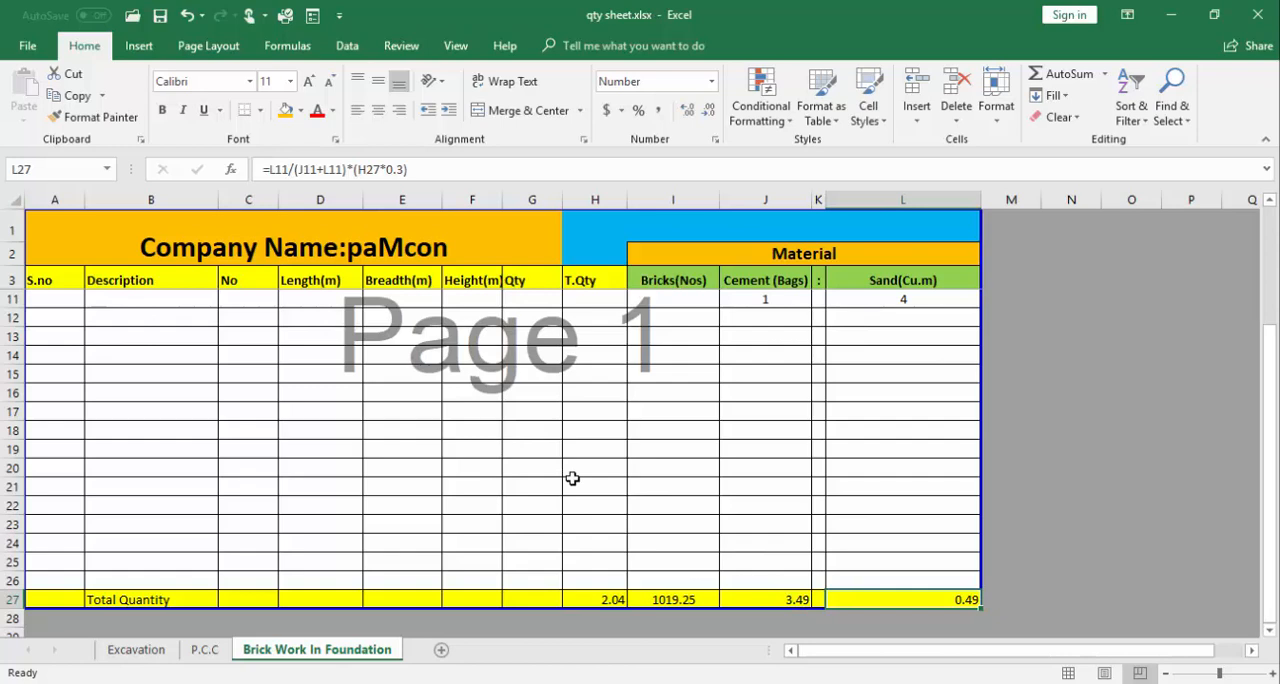
Step: Set both walls' No values to 3, recalculating quantities to 1.82 and 1.24
scroll(up, 3)
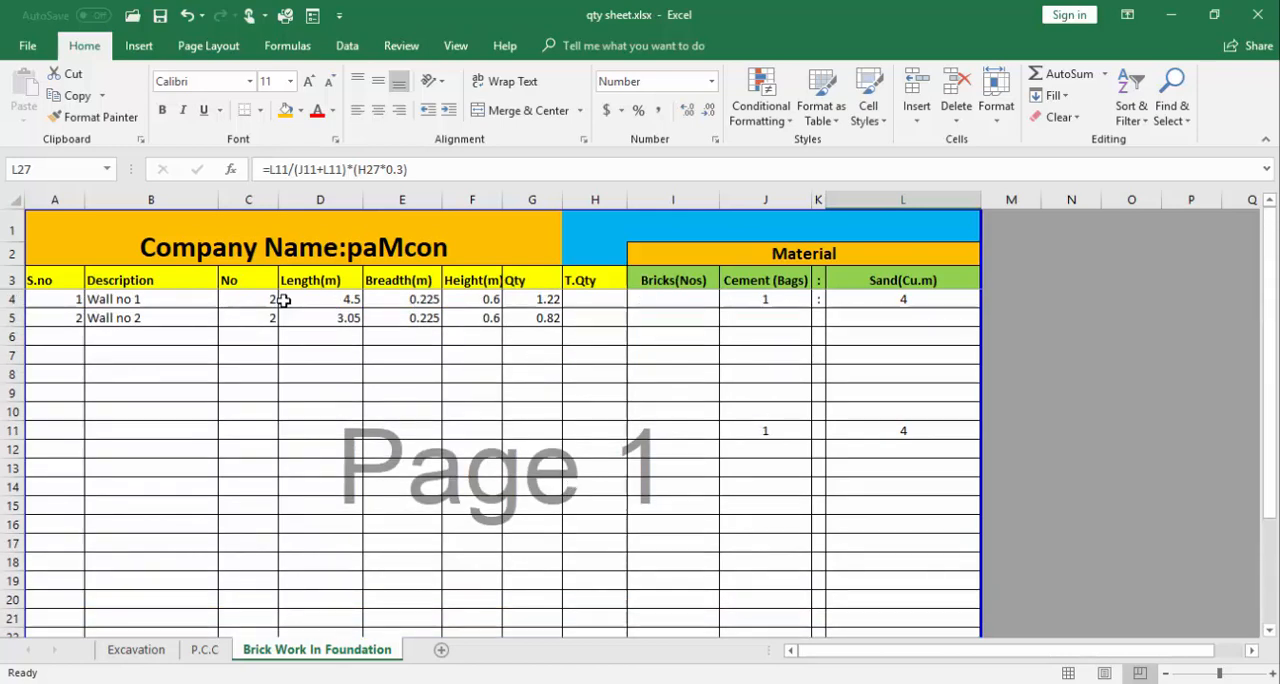
click(248, 317)
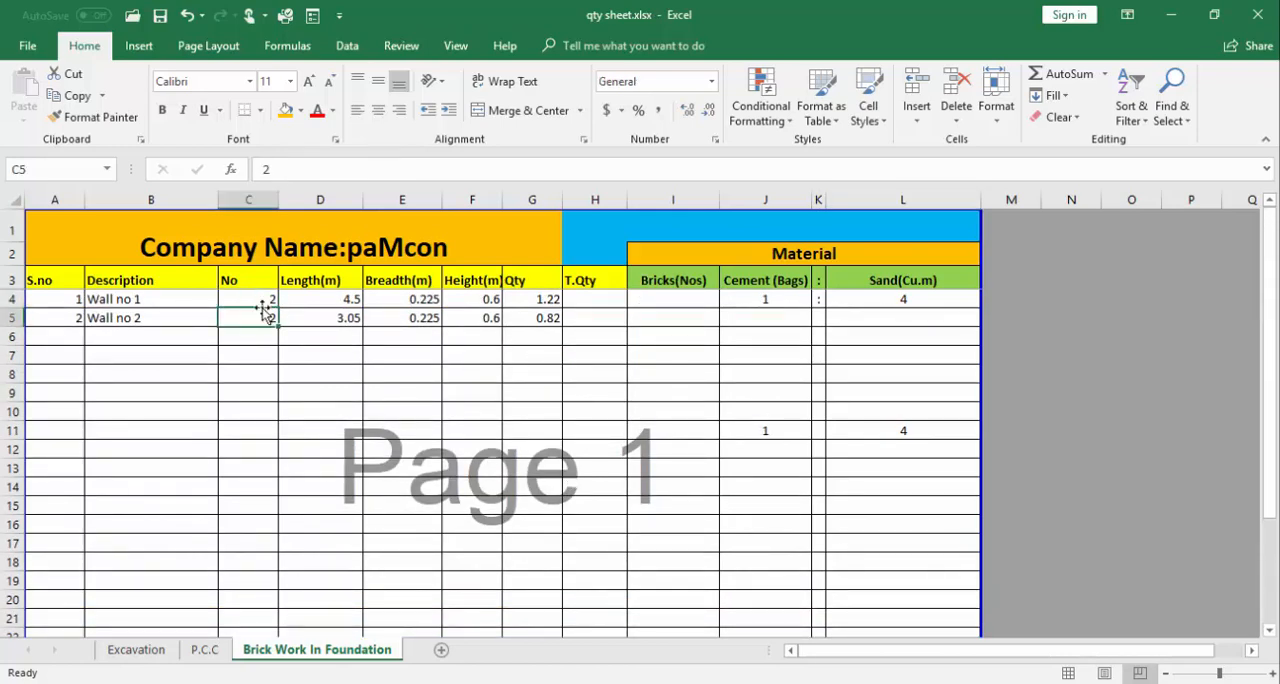
click(248, 298)
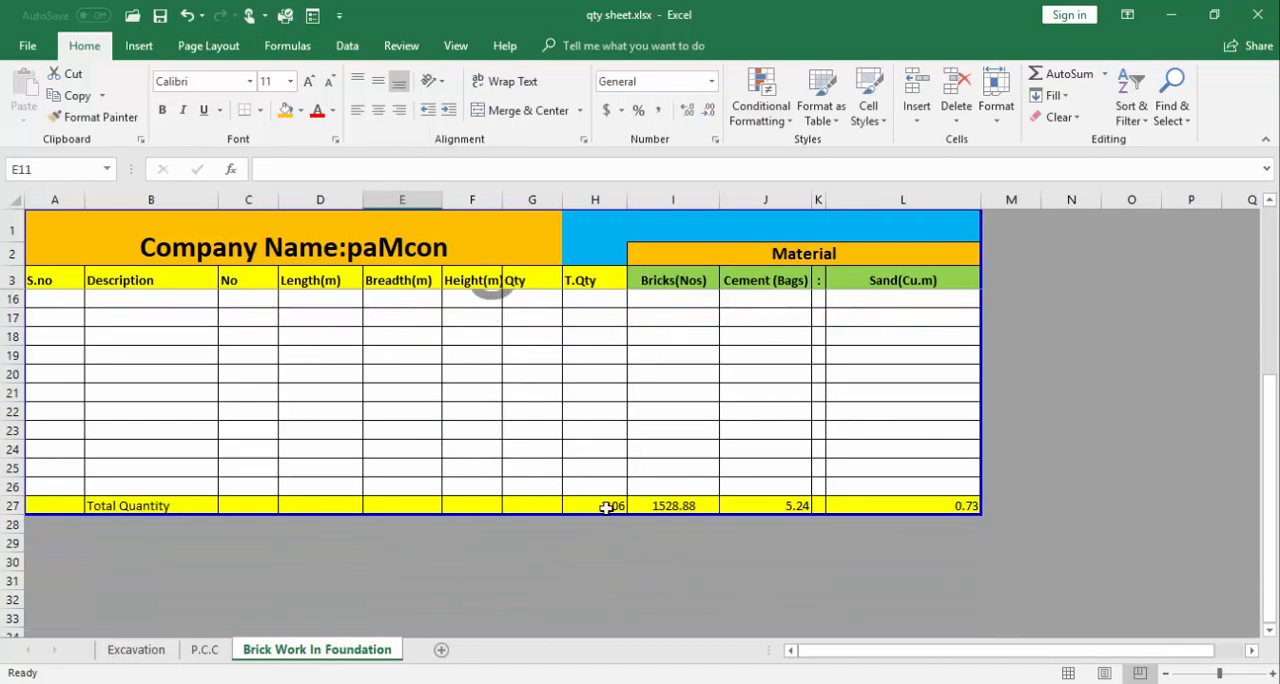
Step: Verify the updated totals of 1528.88 bricks, 5.24 cement bags and 0.73 sand
click(595, 505)
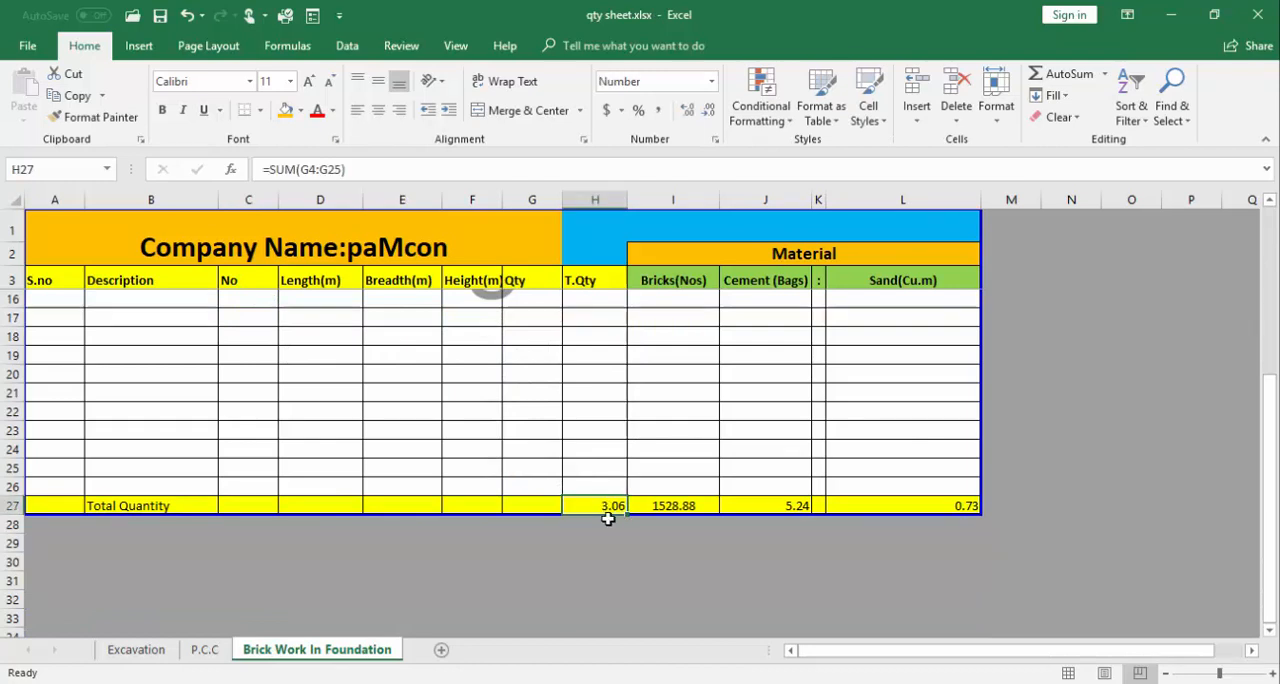
mouse_move(657, 513)
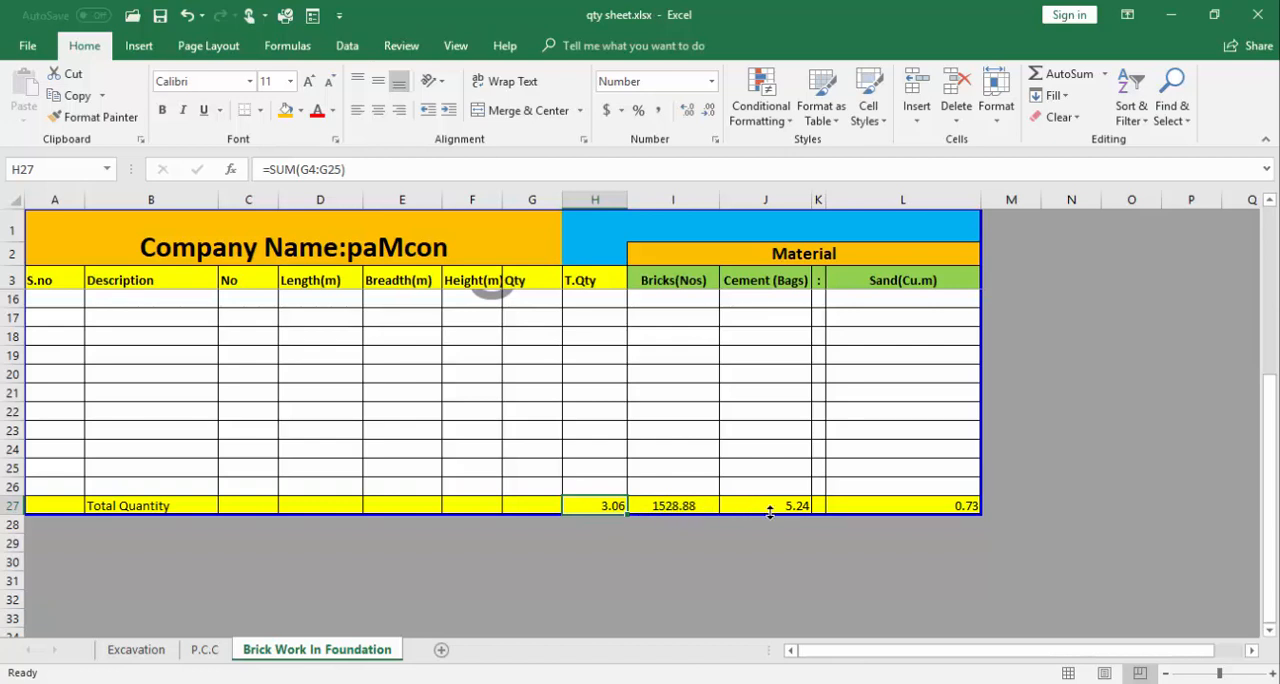
click(765, 505)
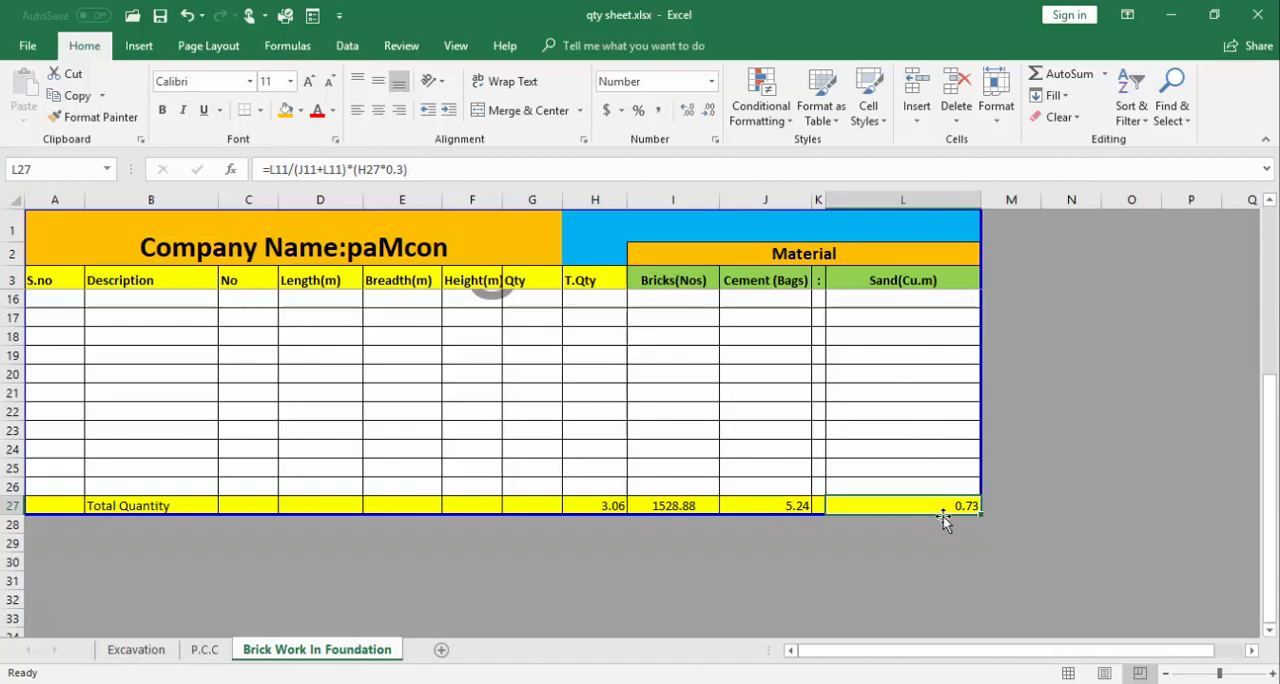
mouse_move(968, 508)
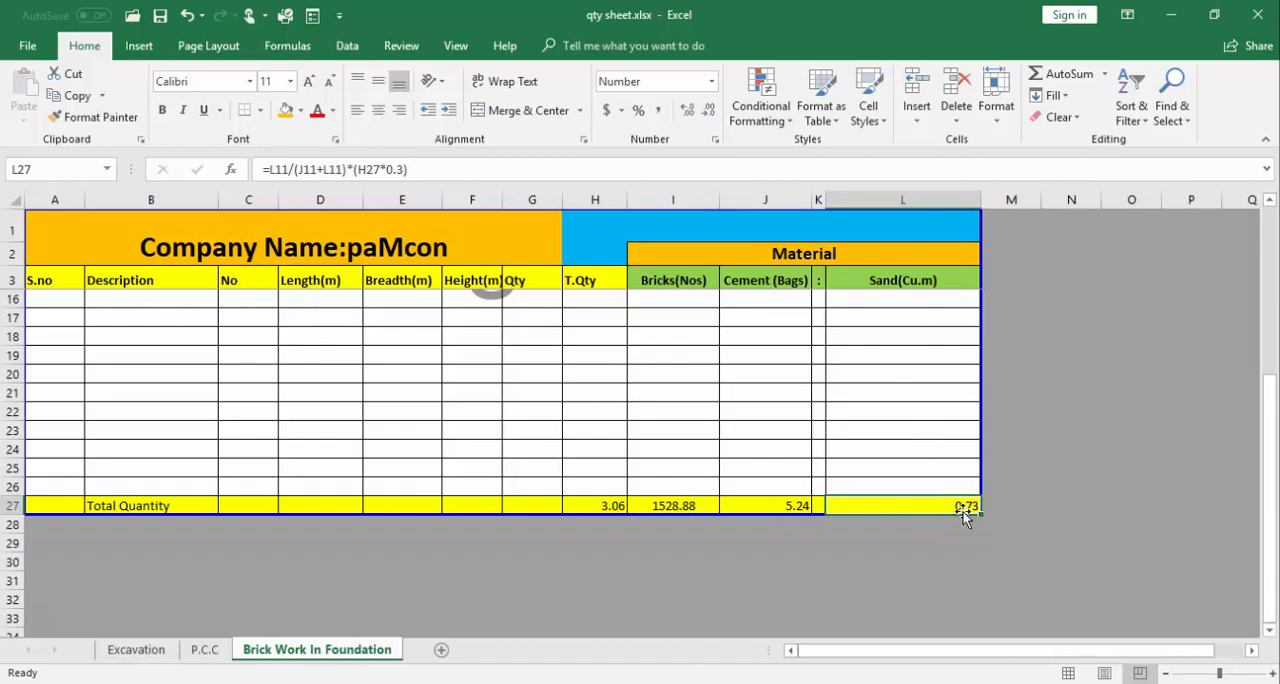
scroll(up, 3)
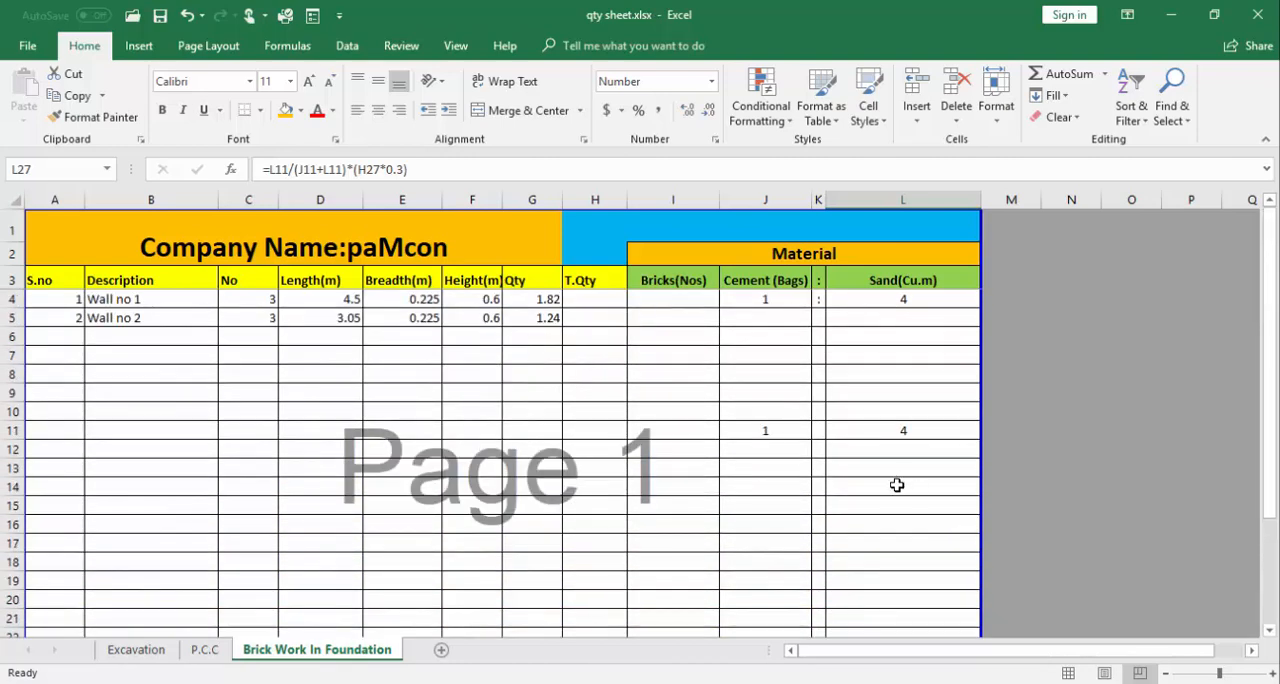
mouse_move(906, 314)
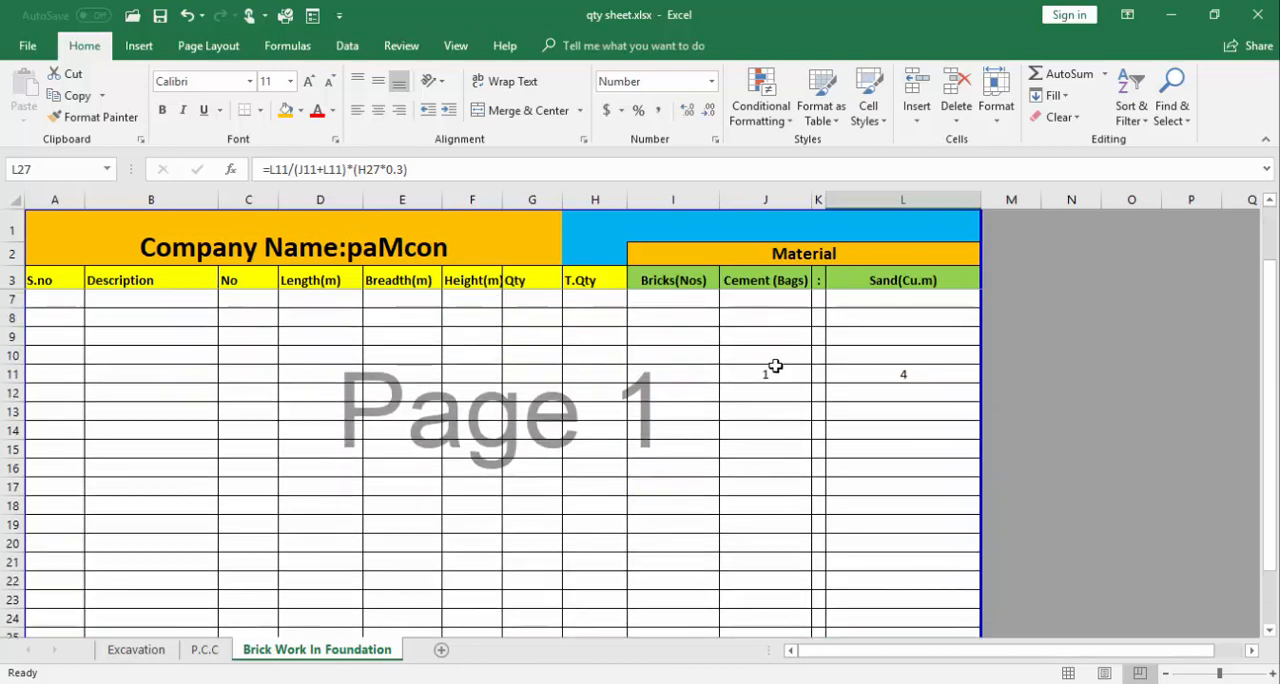
Step: Change the cement-to-sand mix ratio and verify totals of 4.37 cement bags and 0.76 sand
click(765, 374)
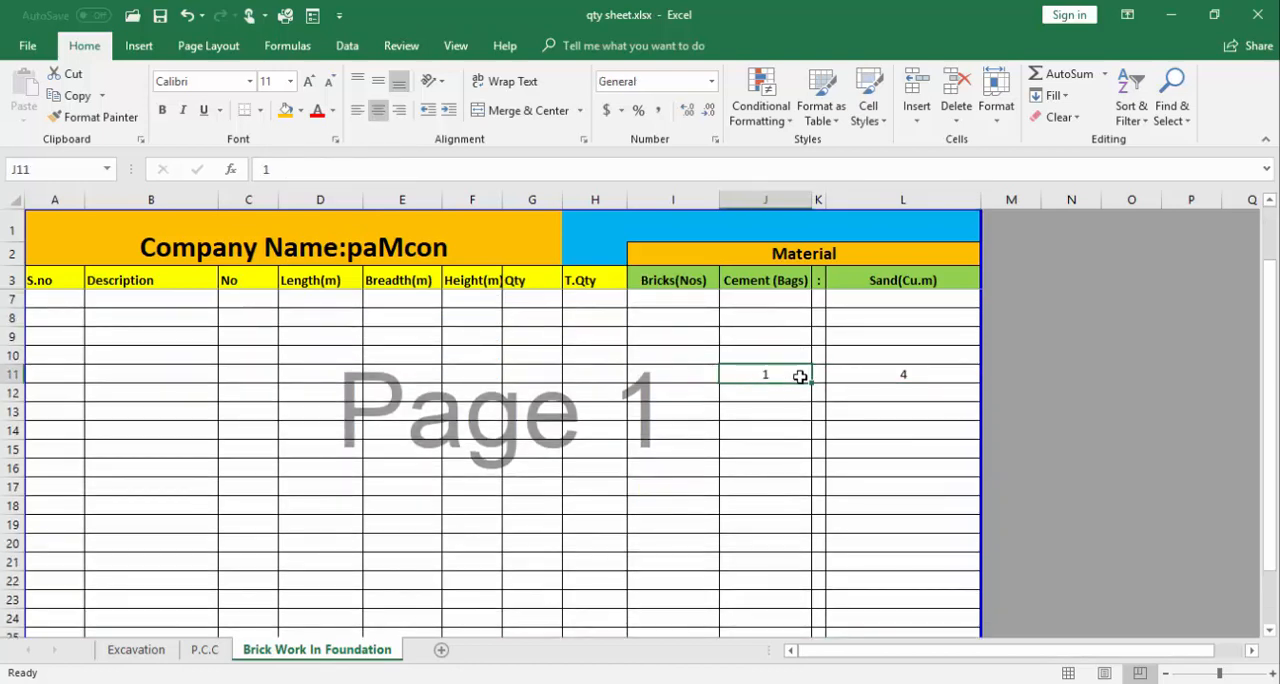
click(902, 374)
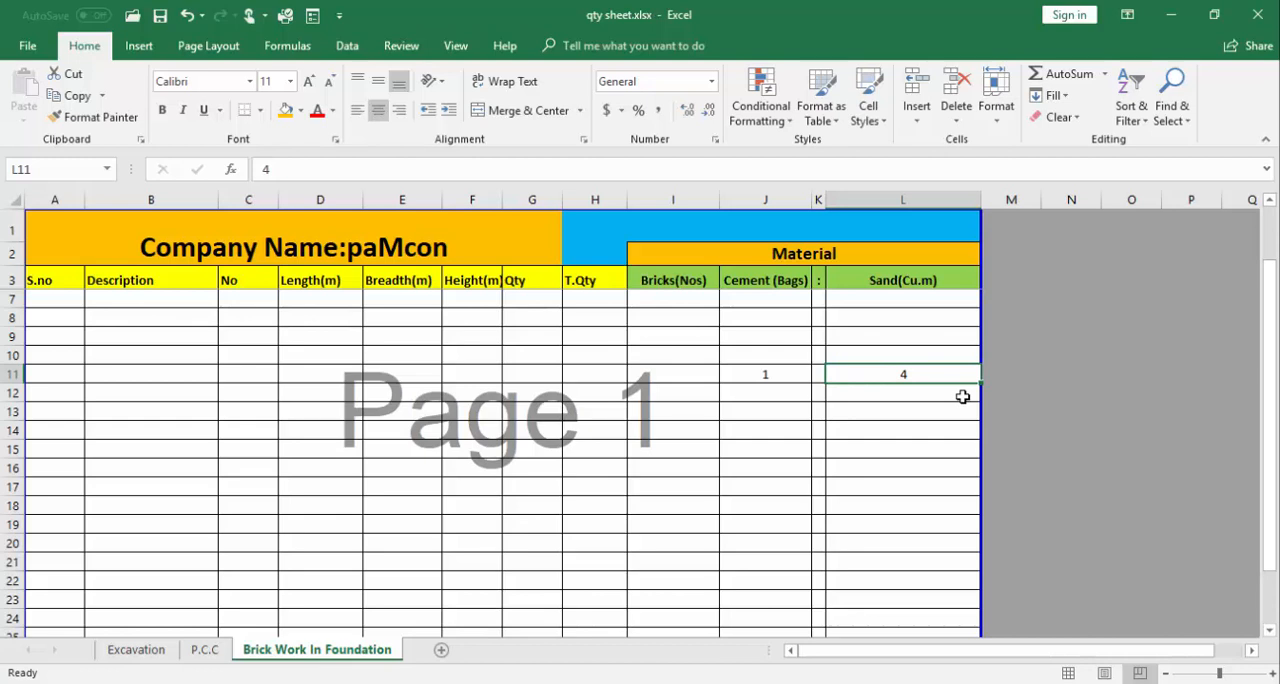
scroll(down, 3)
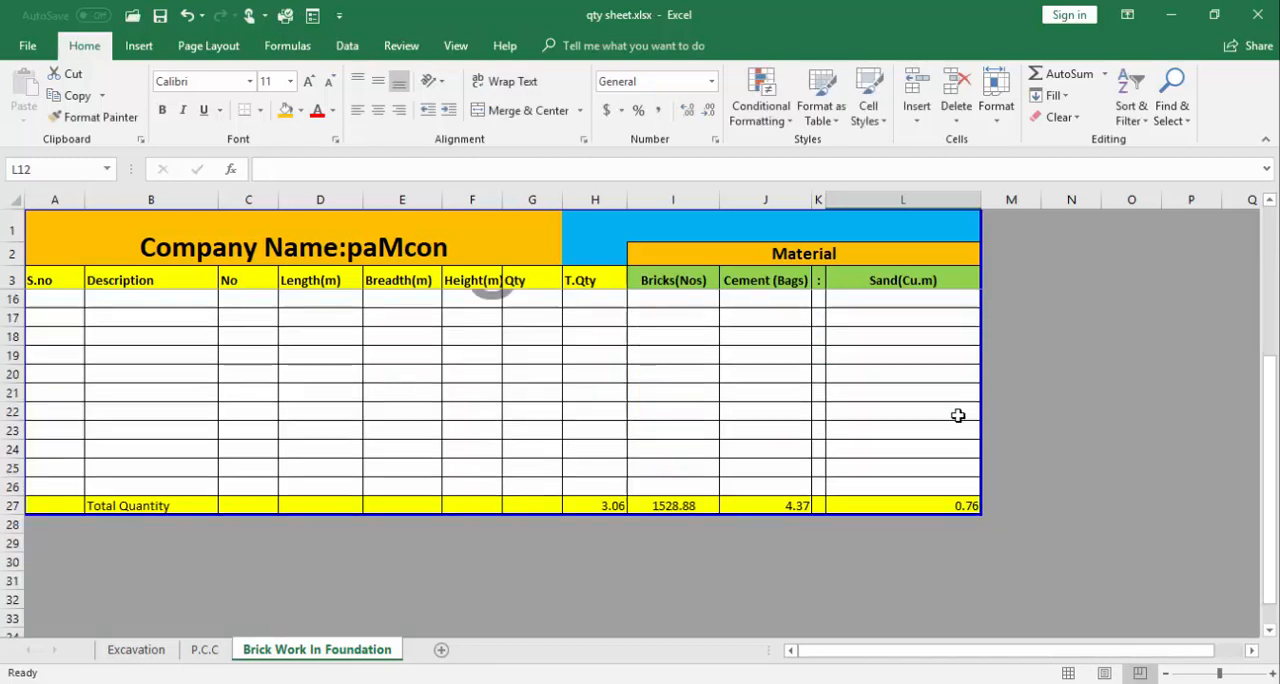
click(785, 505)
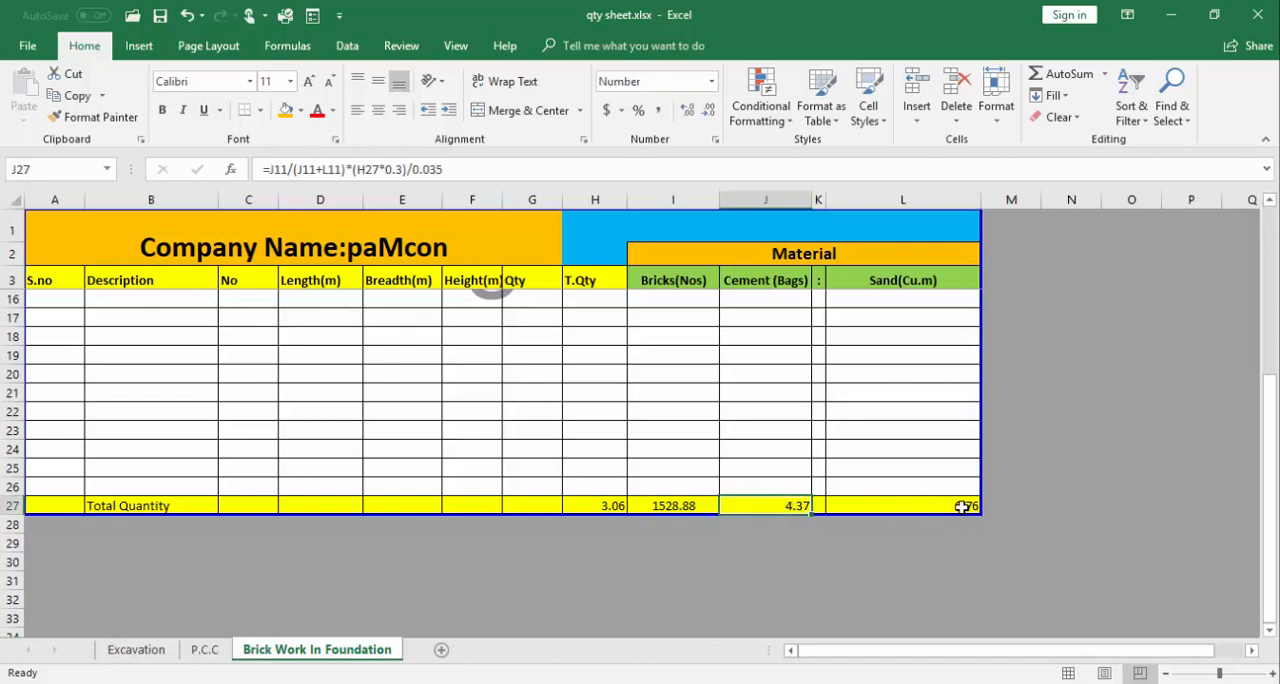
click(902, 505)
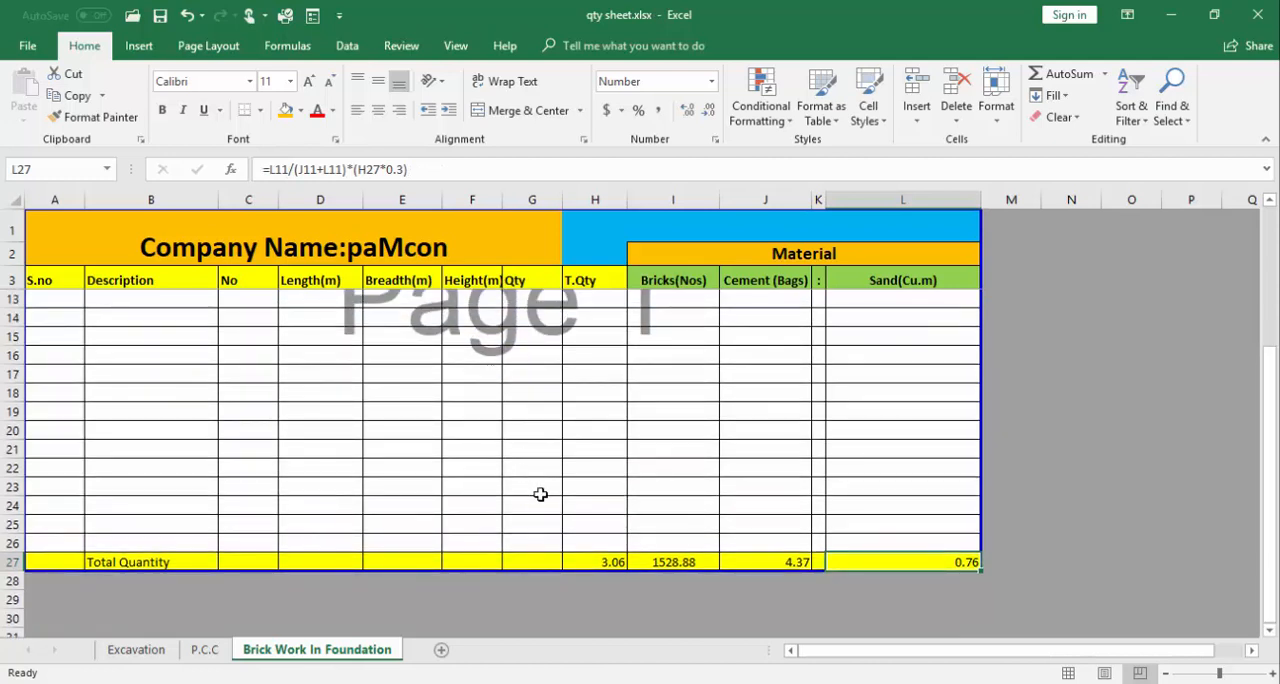
mouse_move(660, 655)
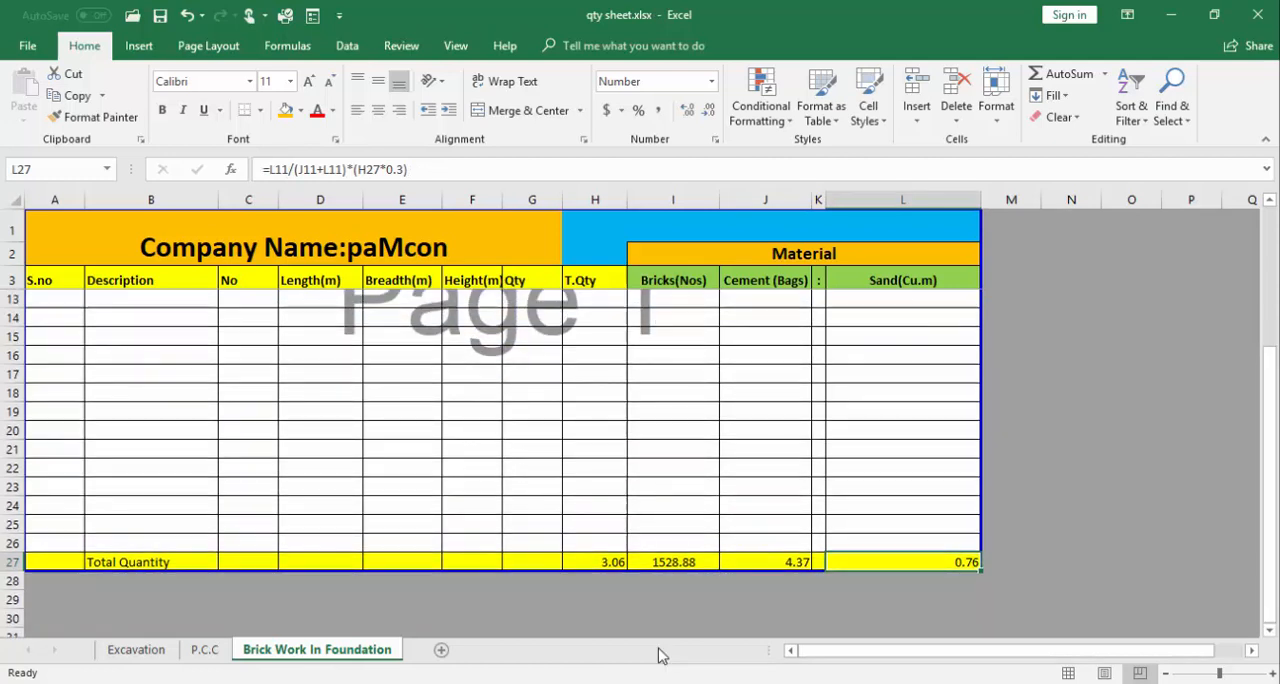